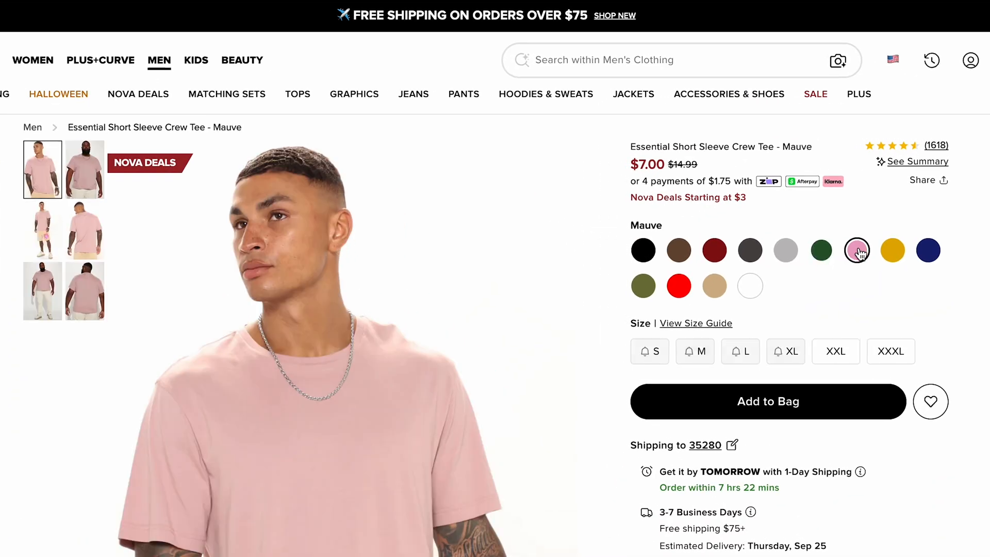
Step: Switch the Fashion Nova crew tee to Mauve, then White, watching the gallery follow each colour
left_click(892, 251)
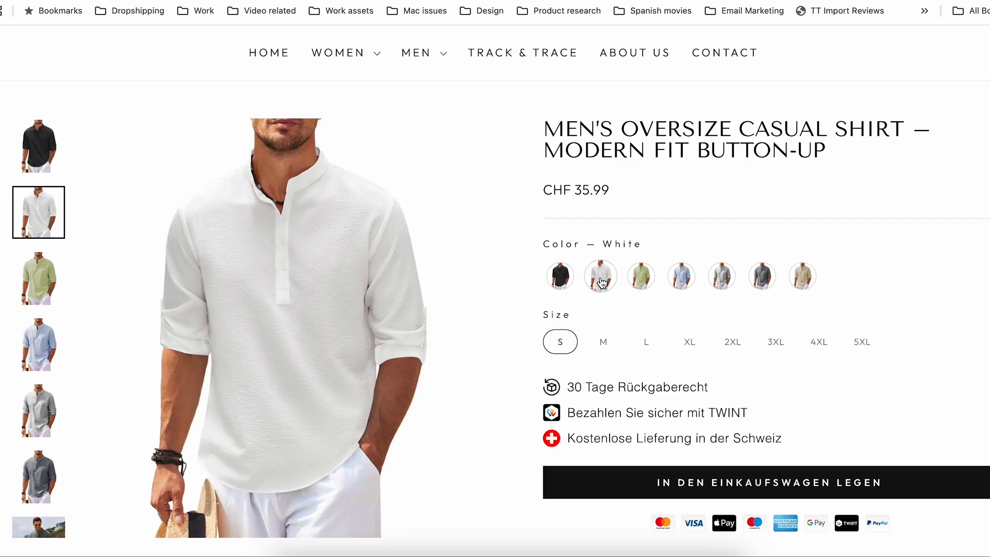
left_click(640, 276)
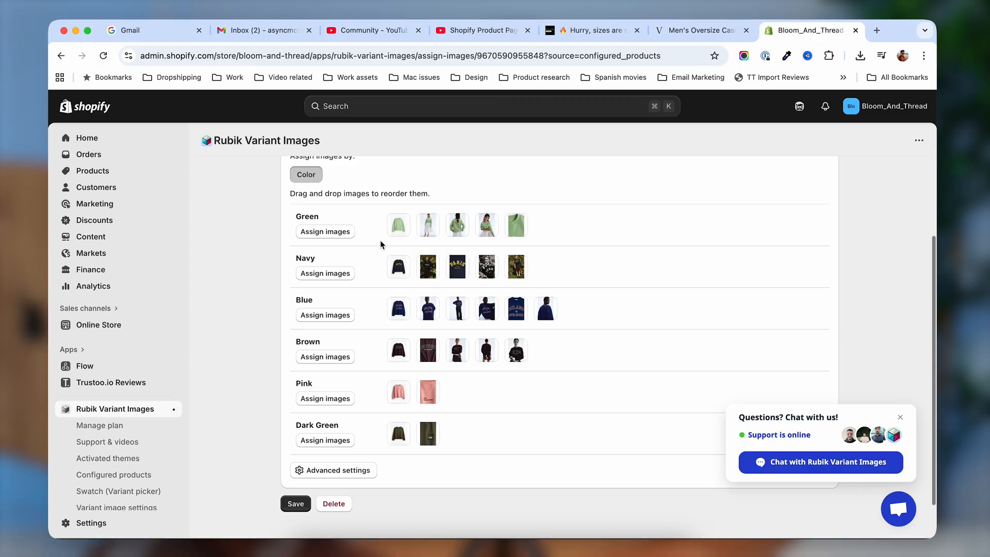
mouse_move(398, 336)
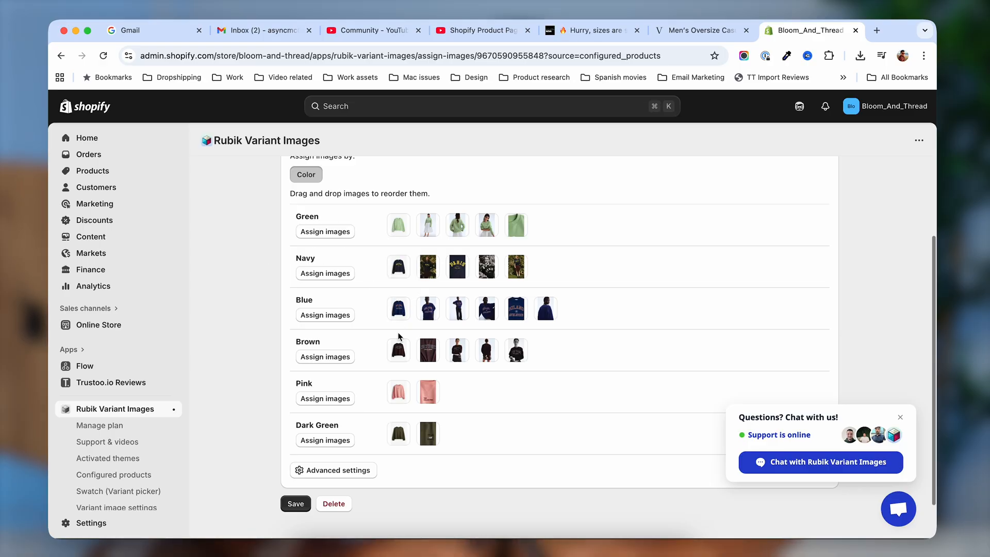
left_click(701, 30)
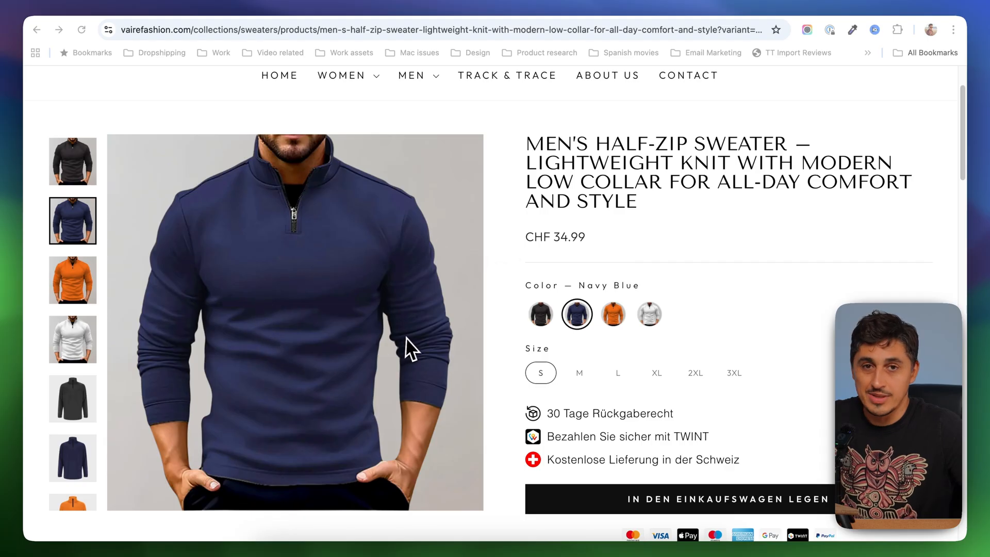
mouse_move(423, 354)
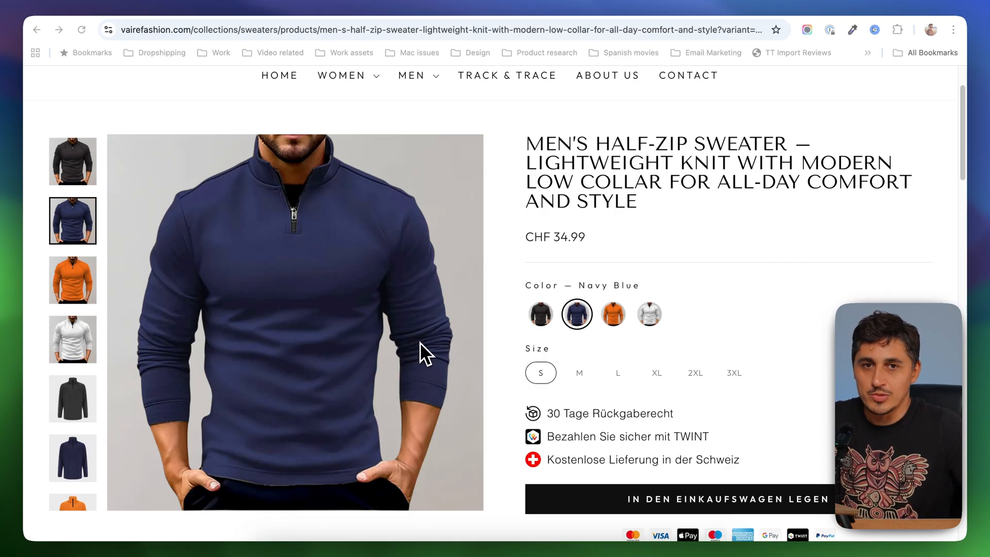
mouse_move(416, 354)
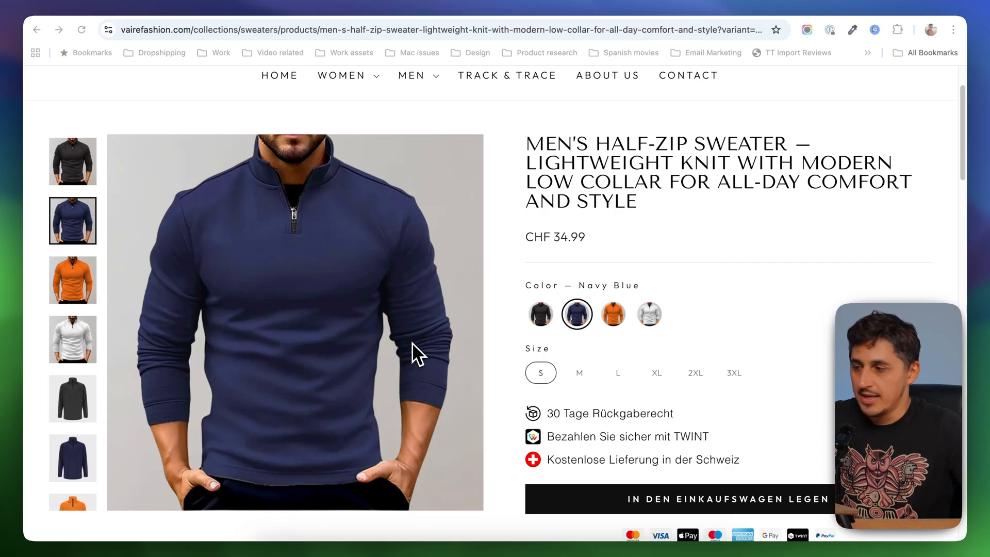
mouse_move(277, 287)
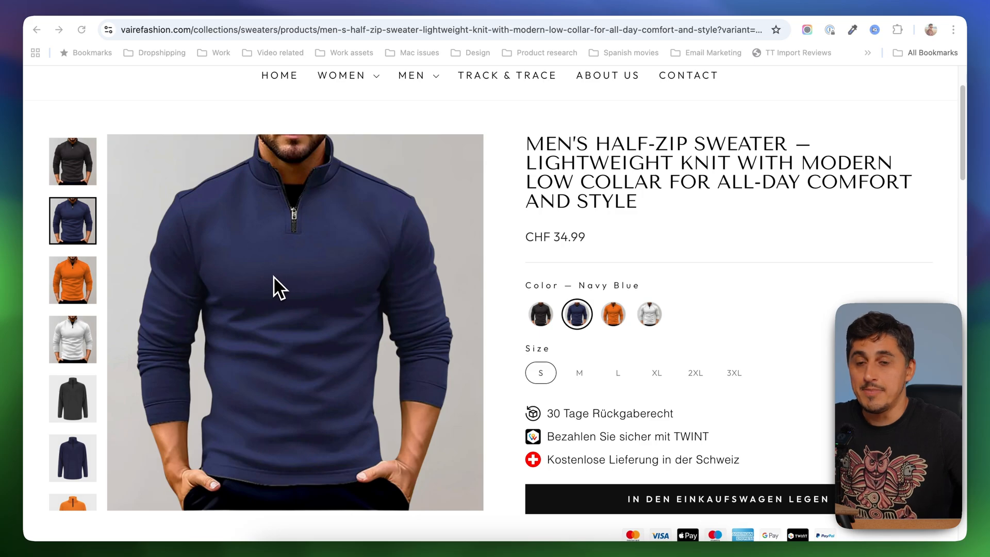
mouse_move(315, 258)
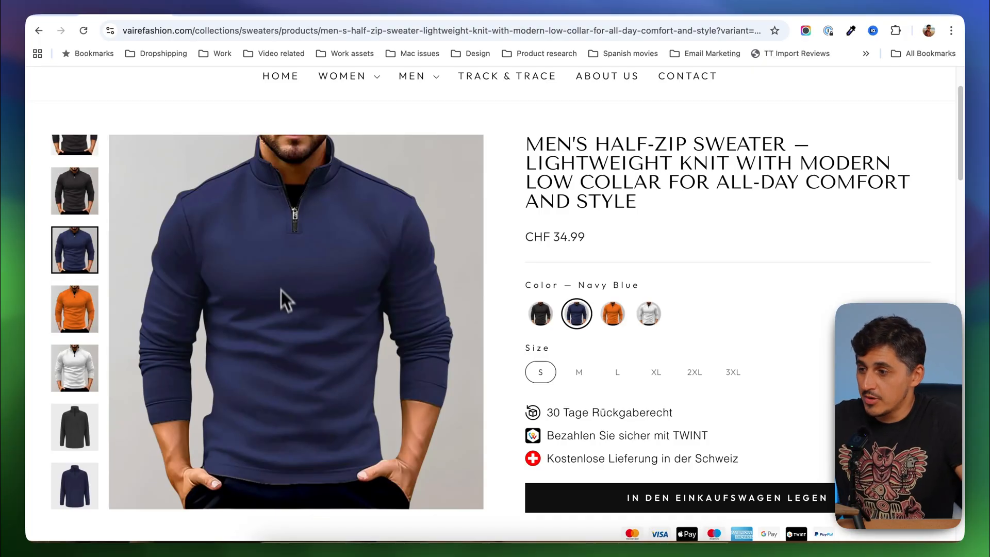
mouse_move(294, 346)
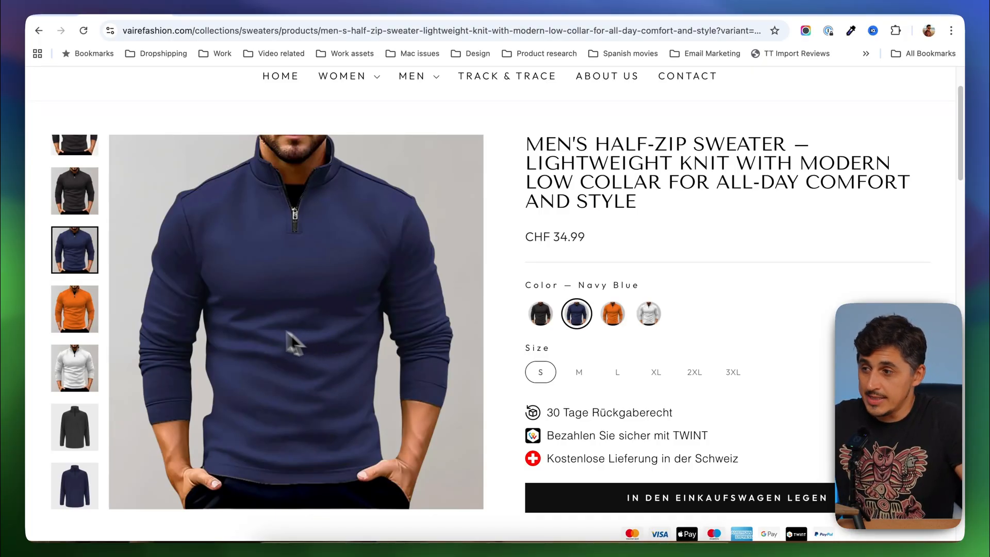
mouse_move(575, 313)
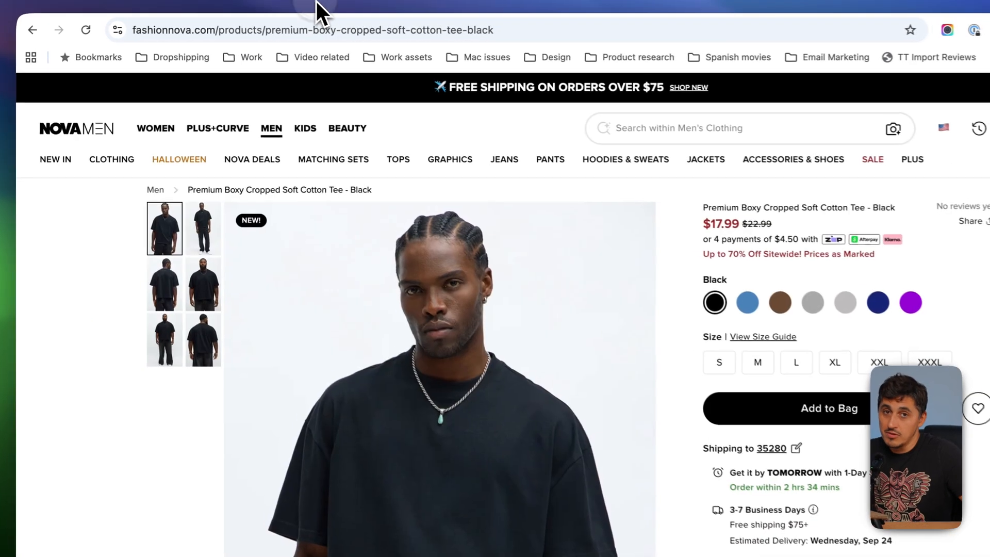
Step: Switch the boxy cropped tee to Blue, Brown and grey, each showing only its own photos
scroll("down", 3)
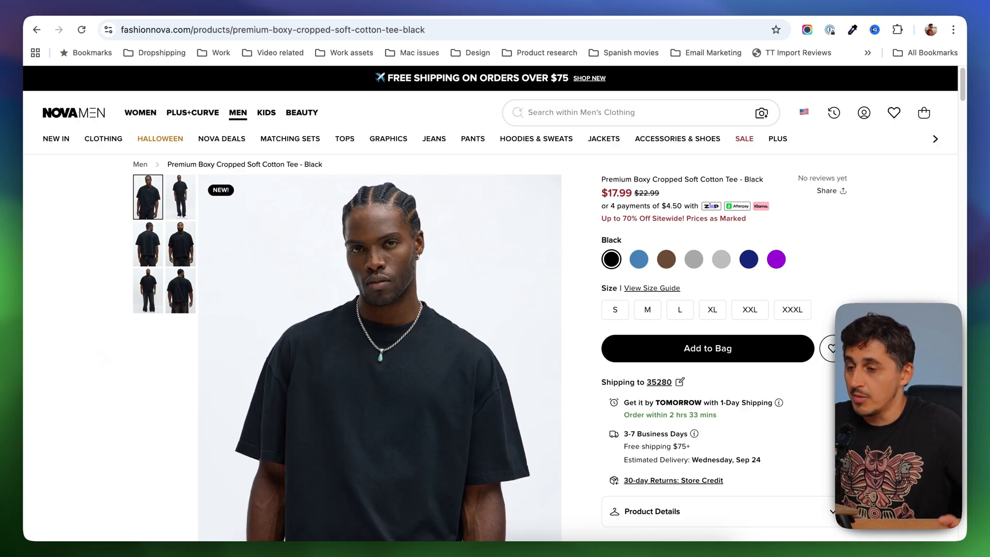
mouse_move(104, 368)
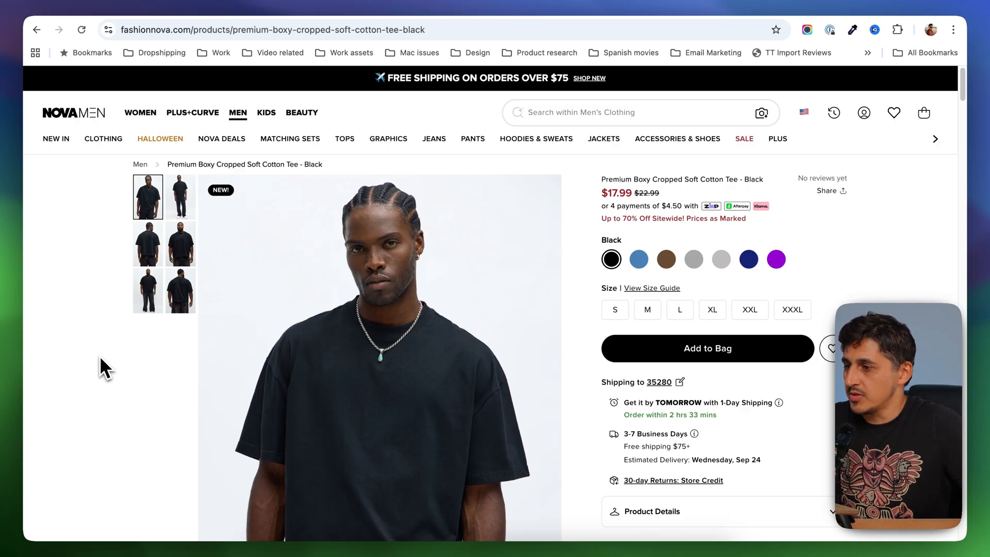
mouse_move(126, 199)
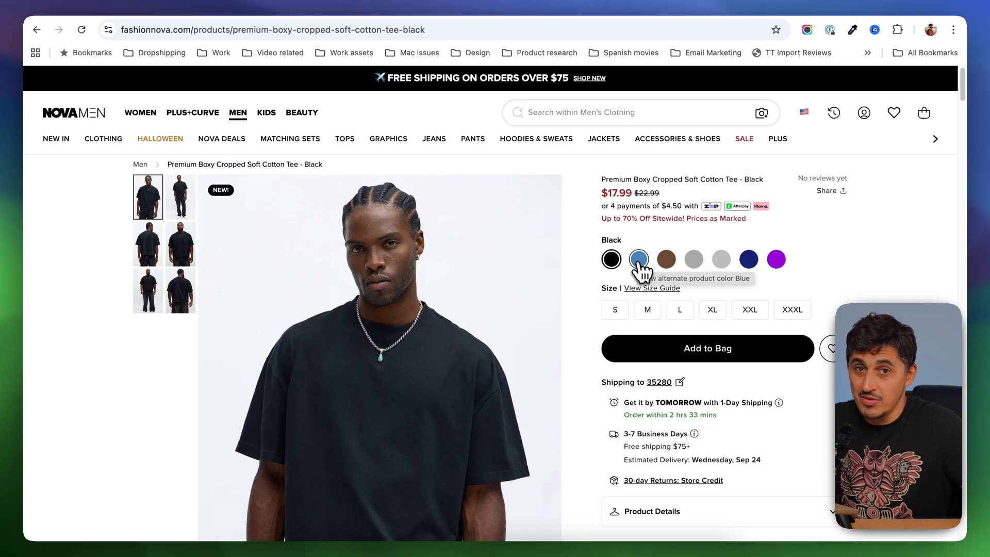
left_click(637, 259)
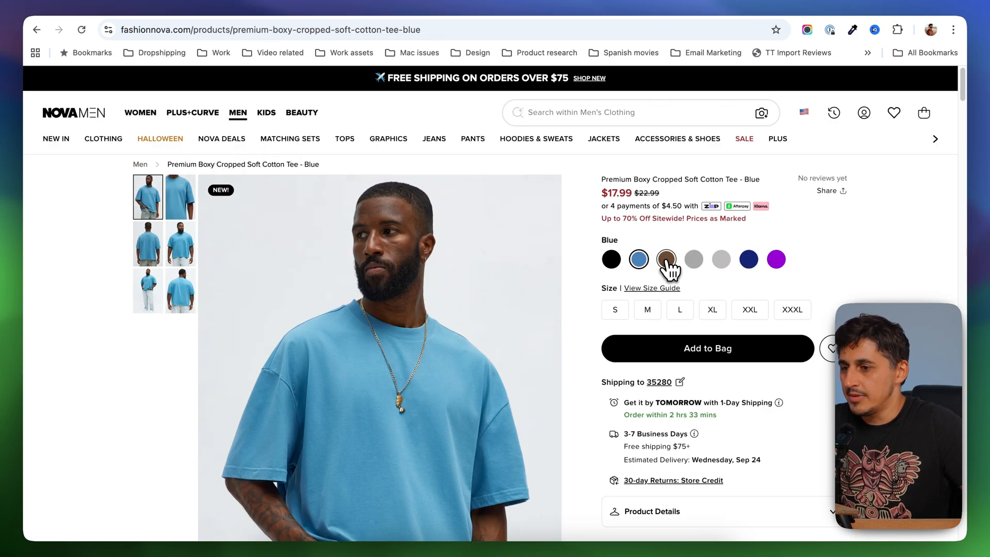
left_click(666, 258)
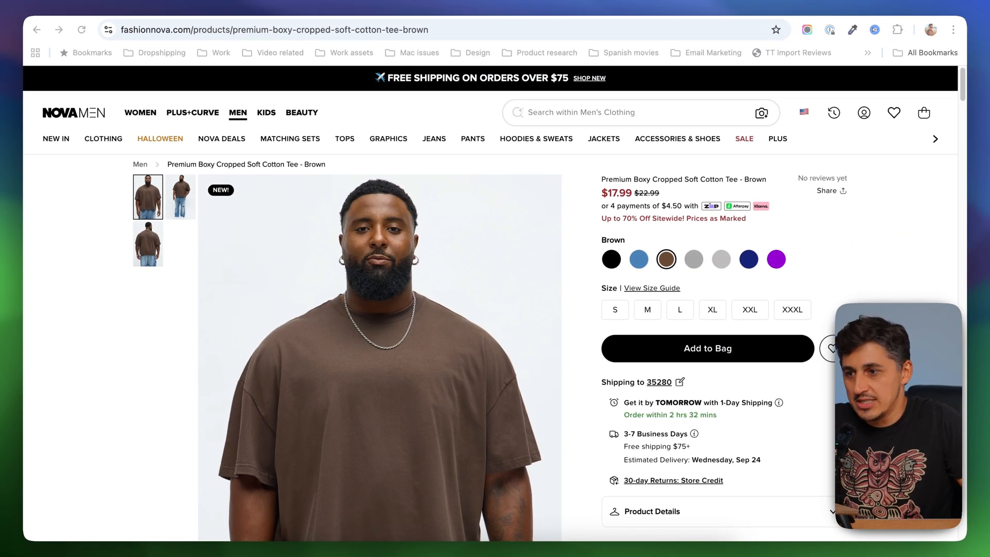
scroll("down", 3)
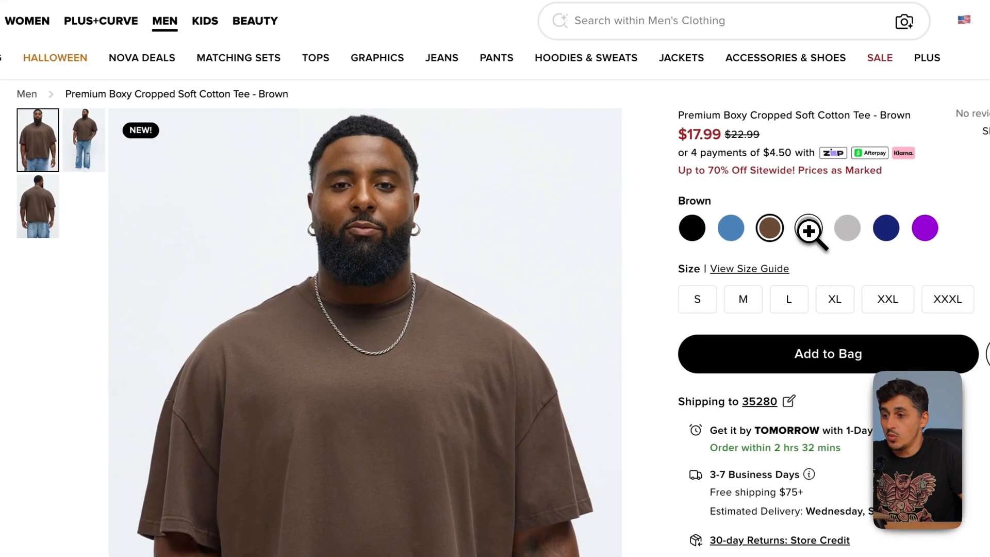
left_click(807, 228)
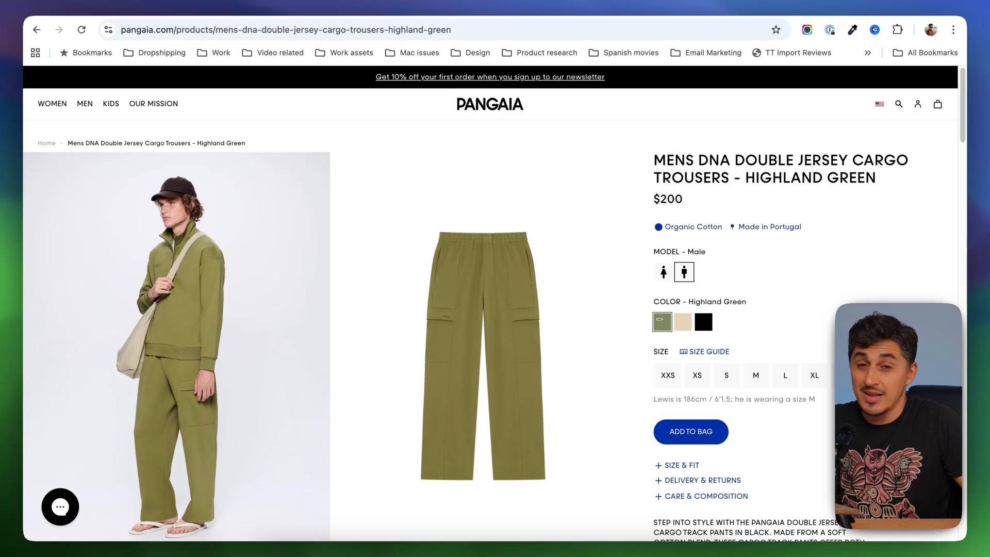
mouse_move(686, 351)
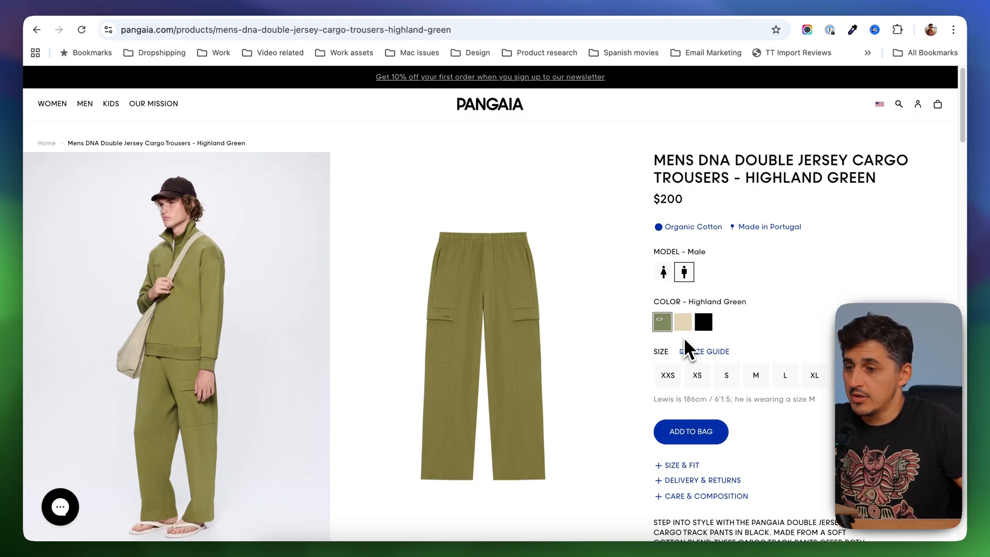
Step: Switch the Pangaia cargo trousers to Maitake Beige, then Black, with matching model photos
left_click(681, 321)
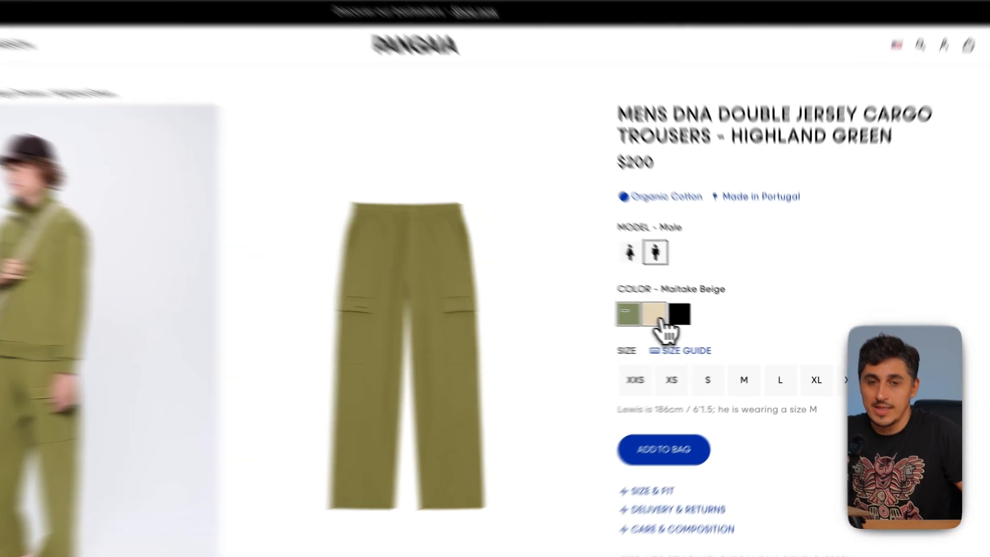
left_click(656, 314)
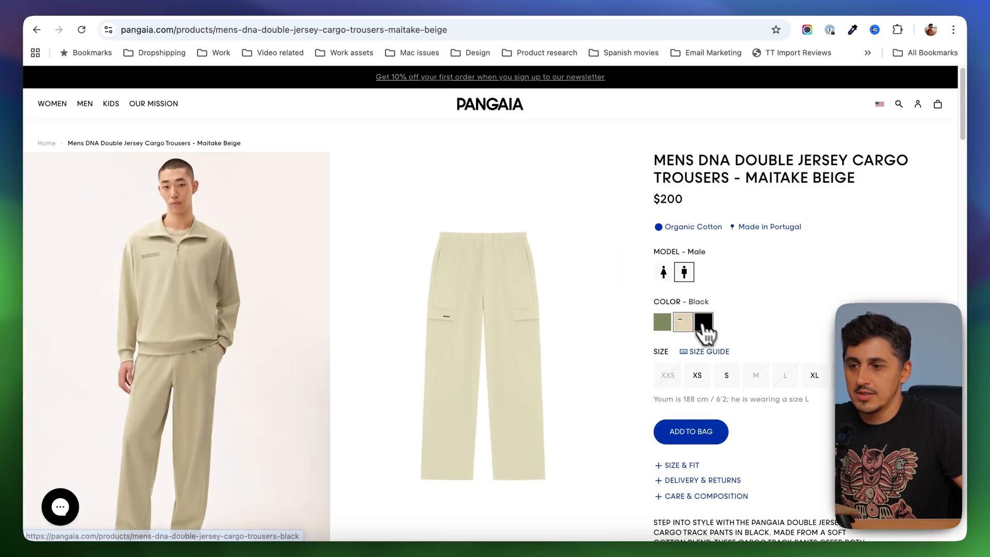
left_click(702, 321)
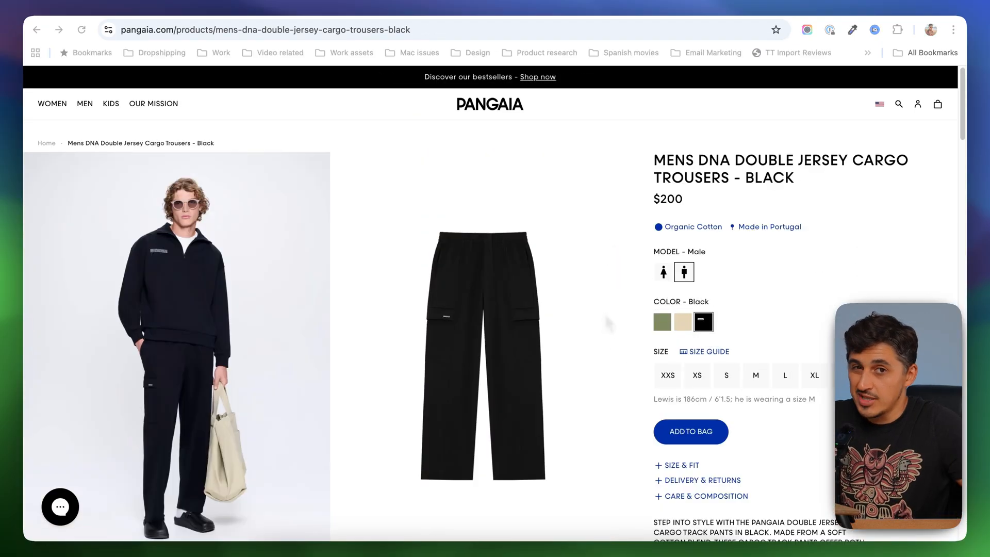
mouse_move(610, 325)
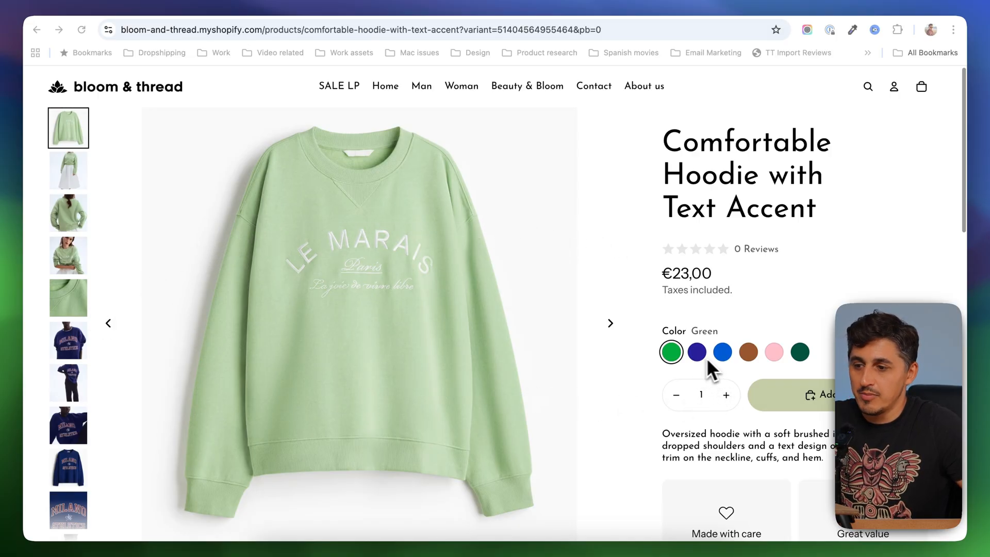
mouse_move(69, 371)
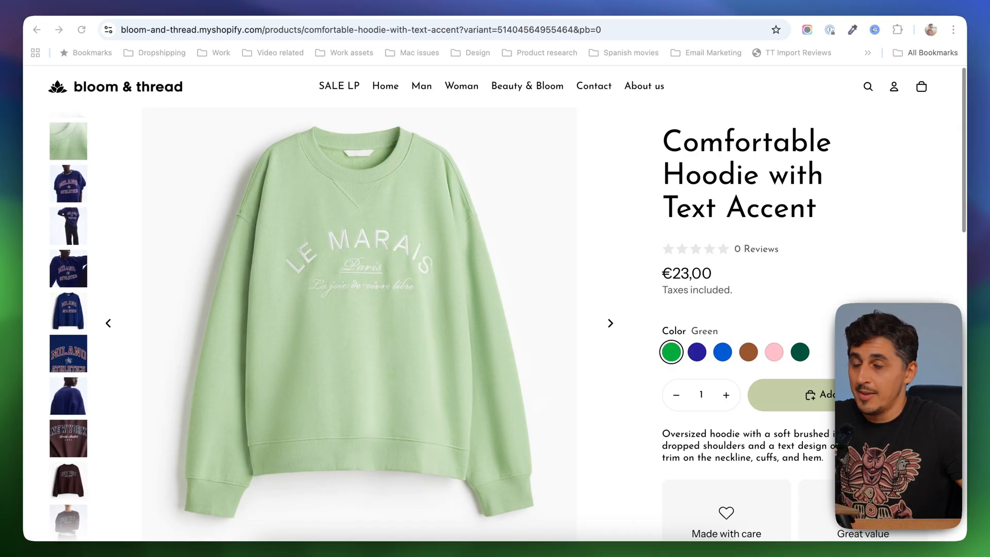
Step: Switch the Comfortable Hoodie to Navy, Blue and Brown, noting all colours' thumbnails stay listed
scroll("down", 3)
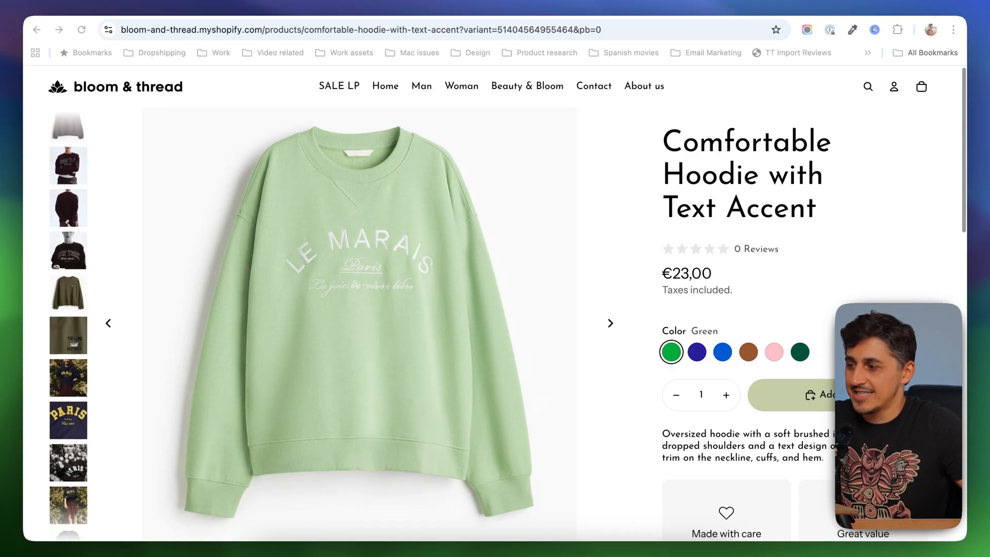
scroll("down", 3)
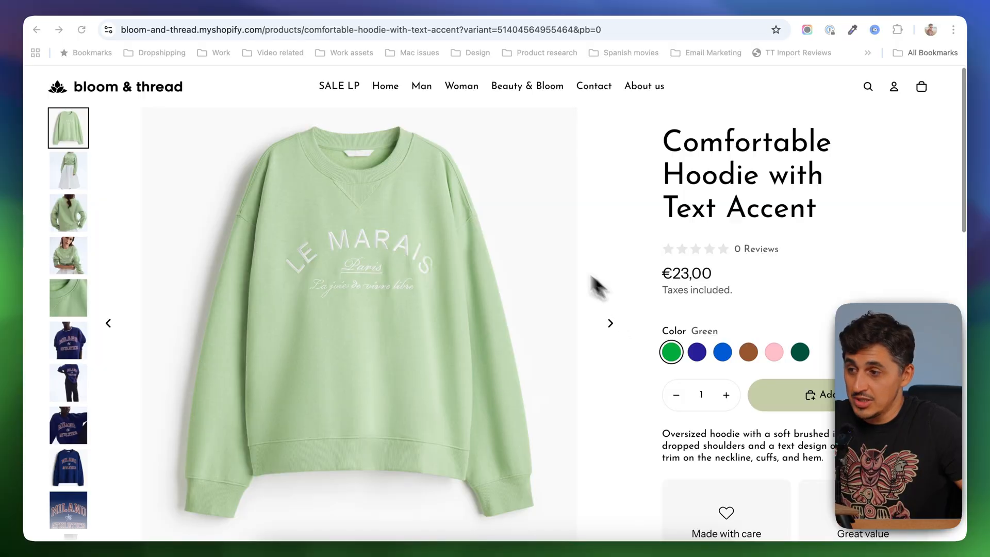
mouse_move(640, 356)
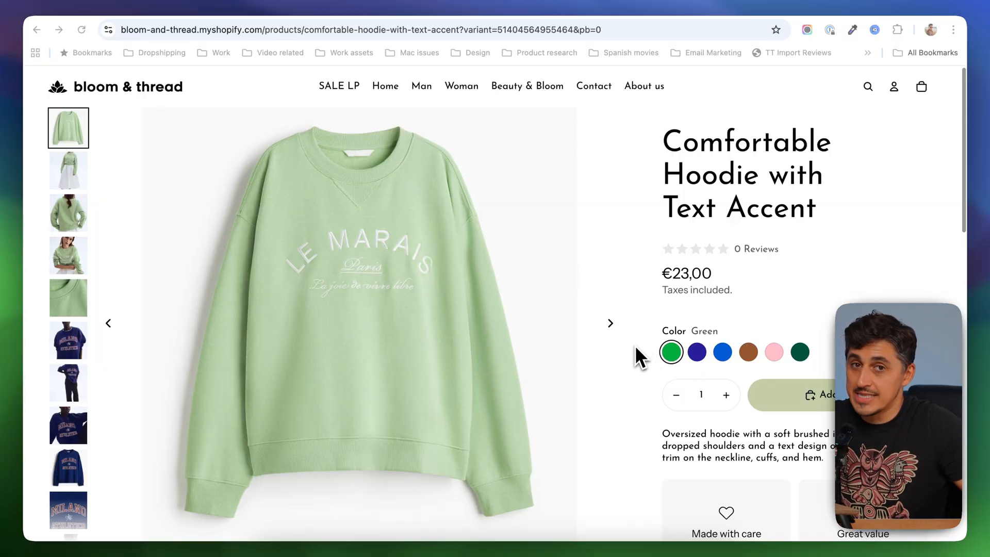
mouse_move(634, 398)
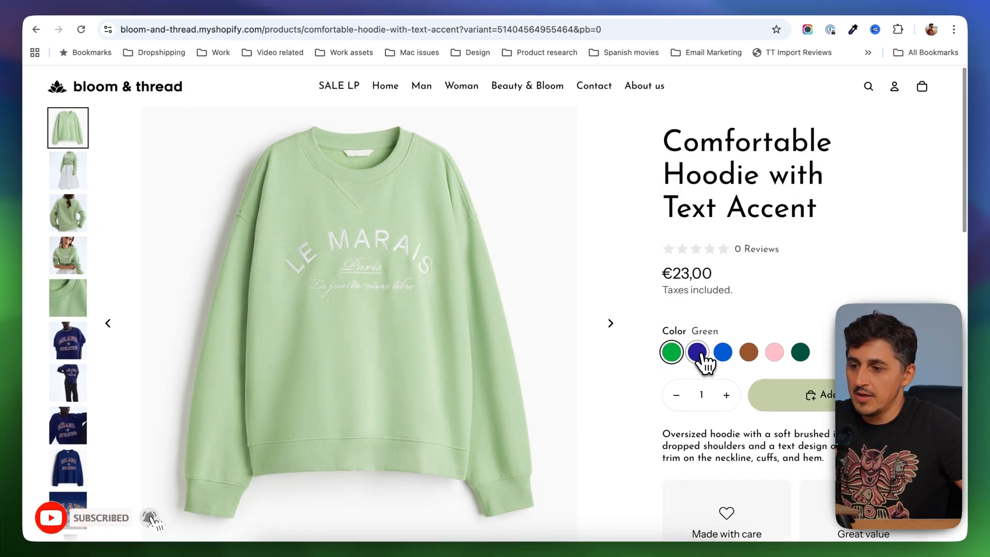
left_click(697, 351)
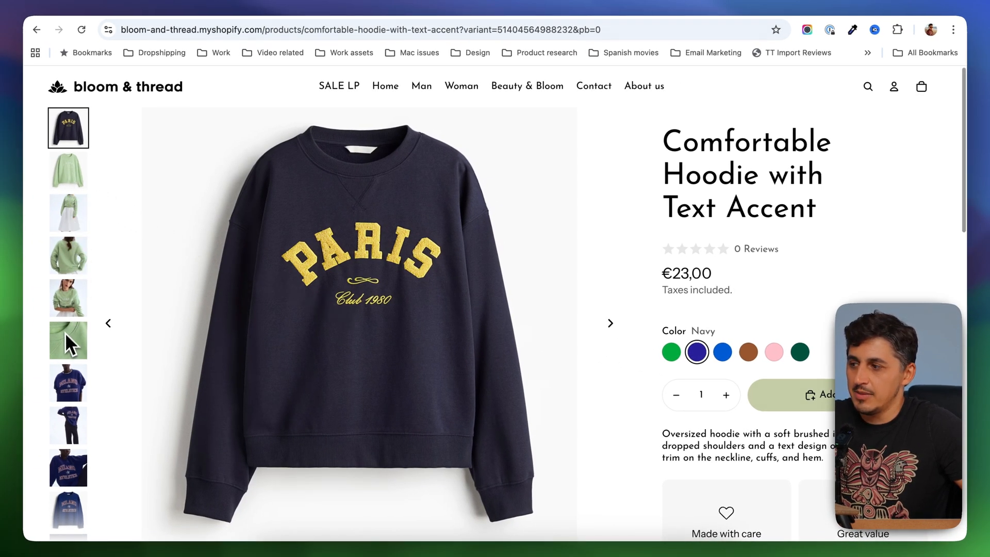
mouse_move(68, 127)
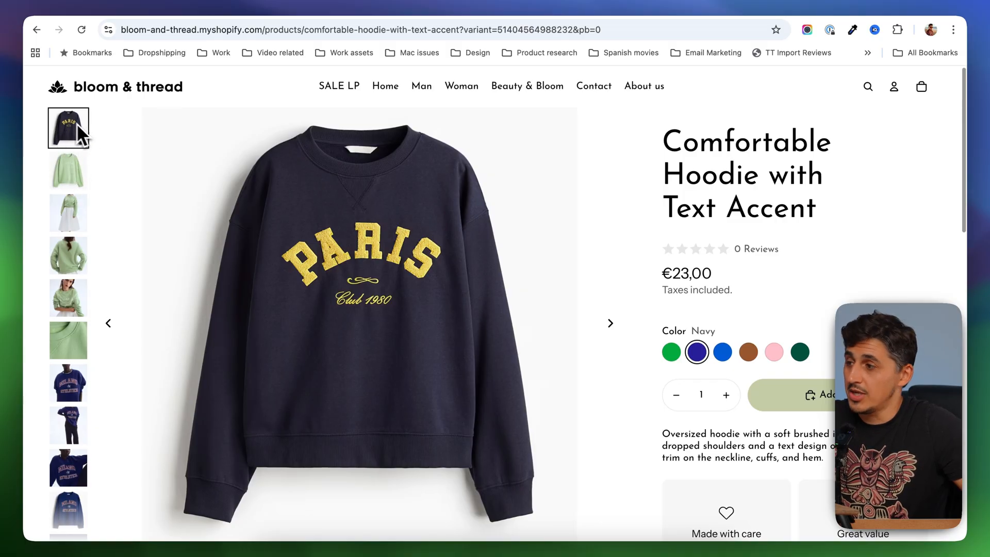
left_click(721, 351)
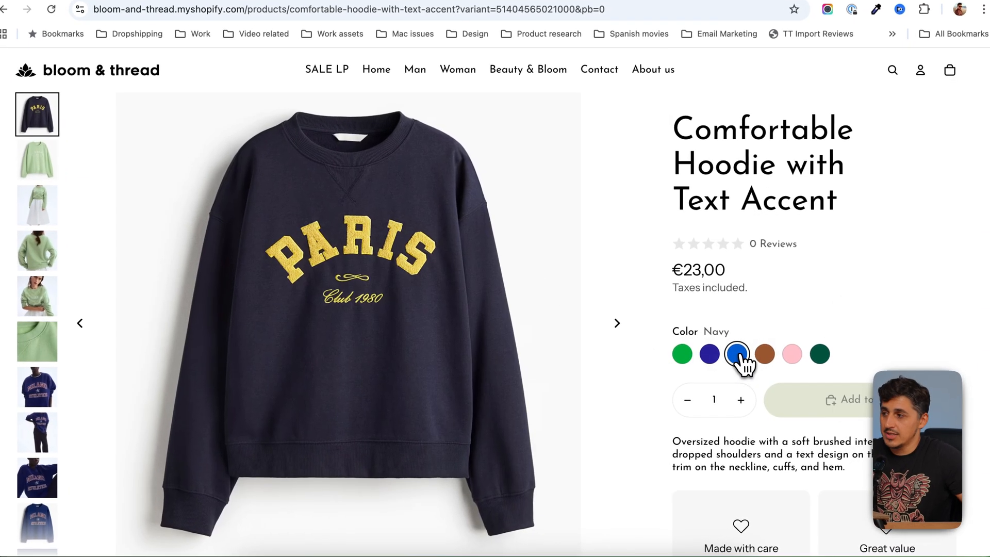
left_click(736, 352)
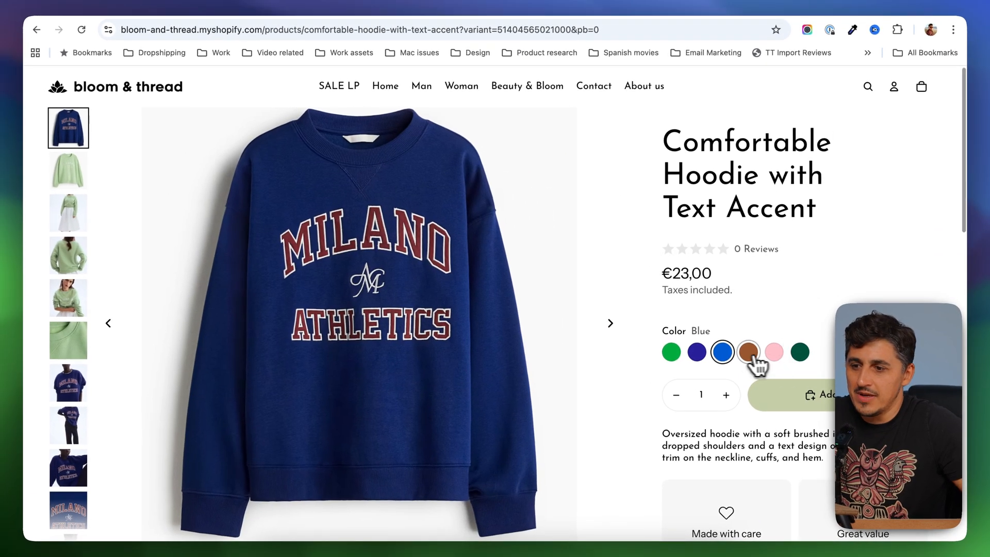
left_click(749, 351)
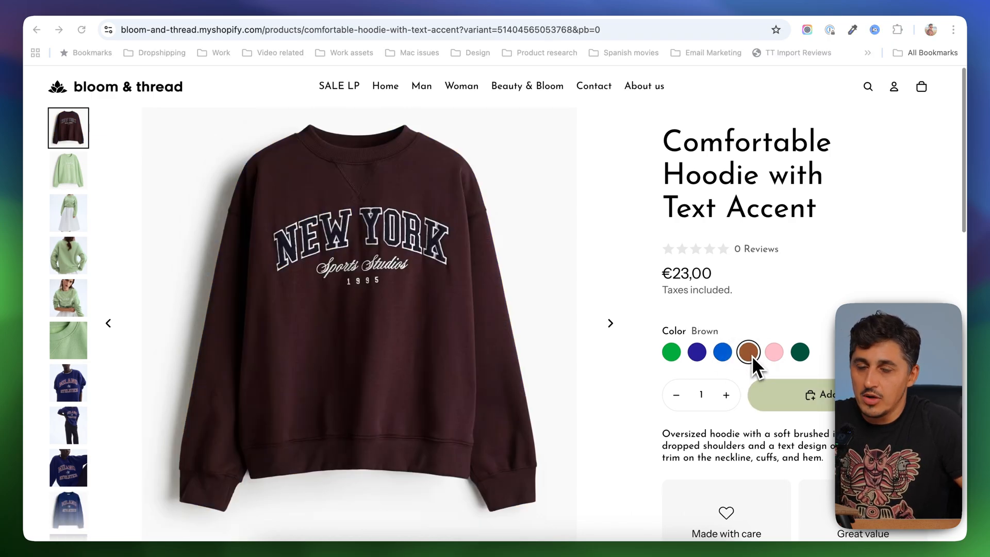
mouse_move(422, 351)
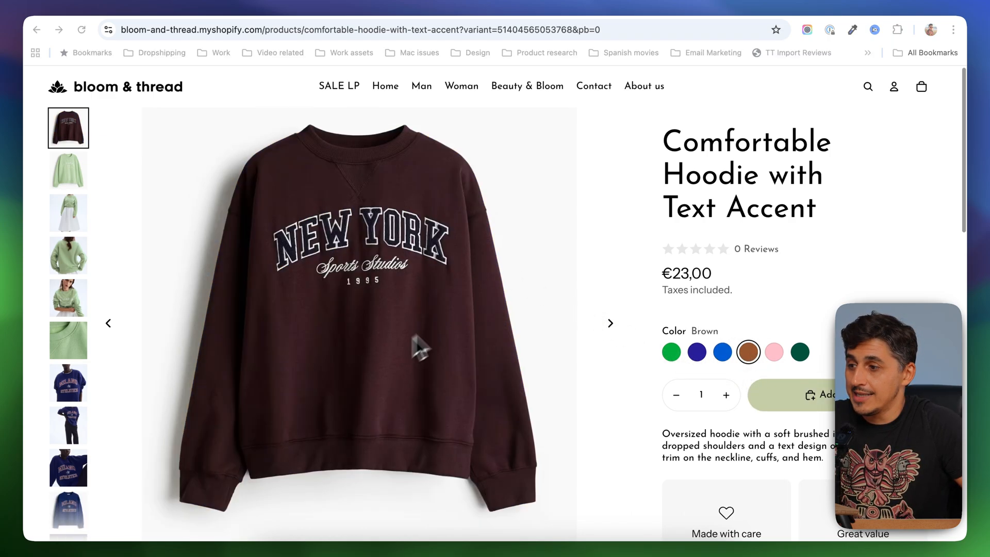
mouse_move(413, 390)
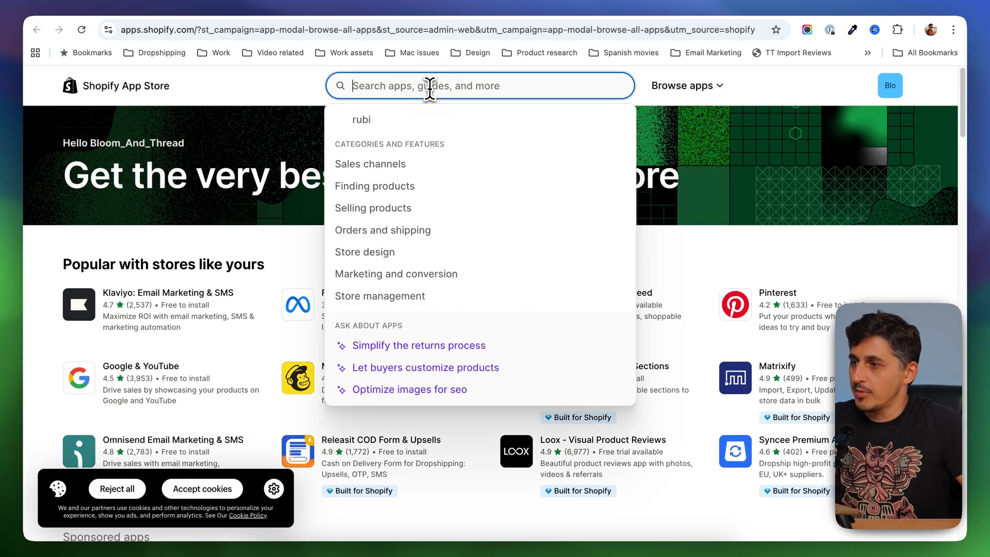
Step: Search the App Store for Rubik and install Rubik Variant Images on the store
type("r")
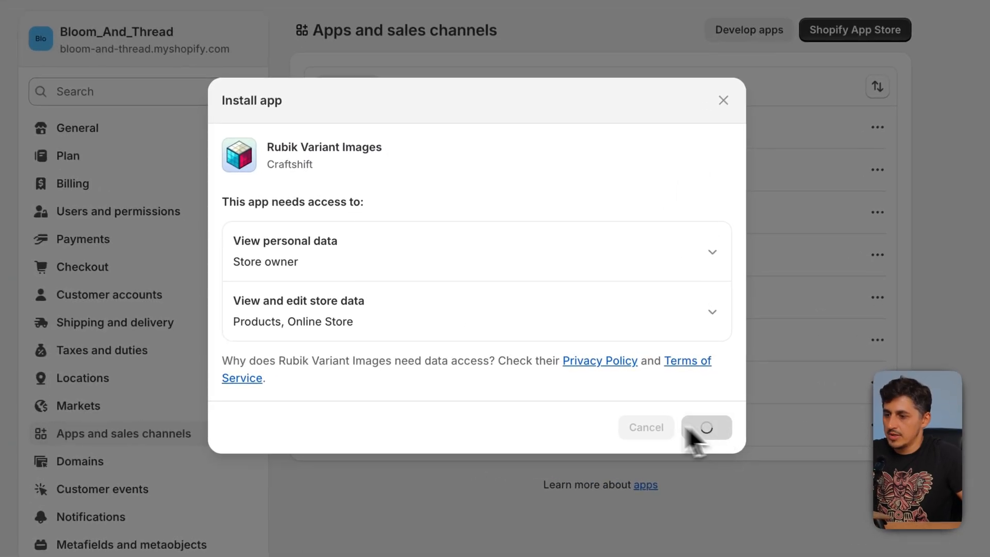
left_click(705, 427)
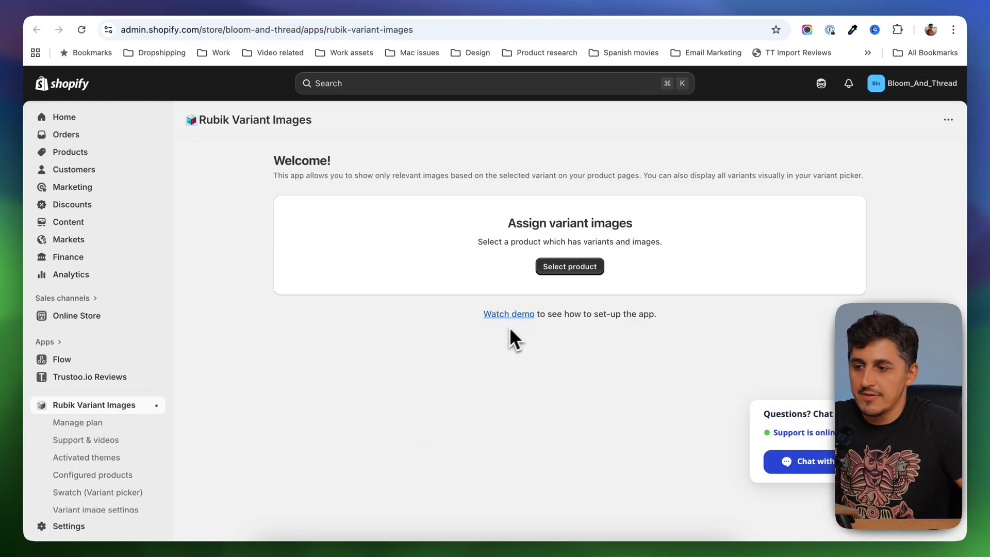
mouse_move(570, 266)
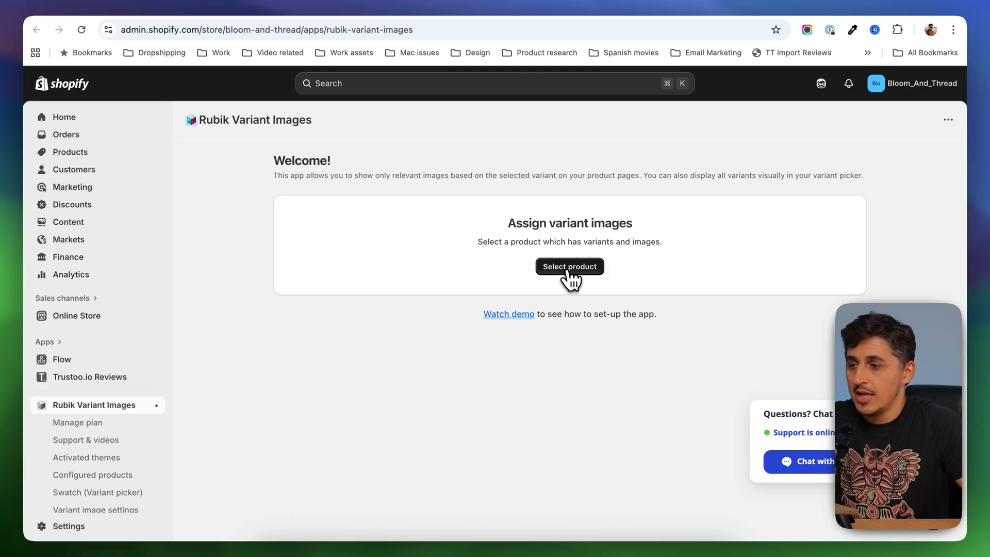
Step: Select the Comfortable Hoodie with Text Accent as the product to assign images for
left_click(569, 266)
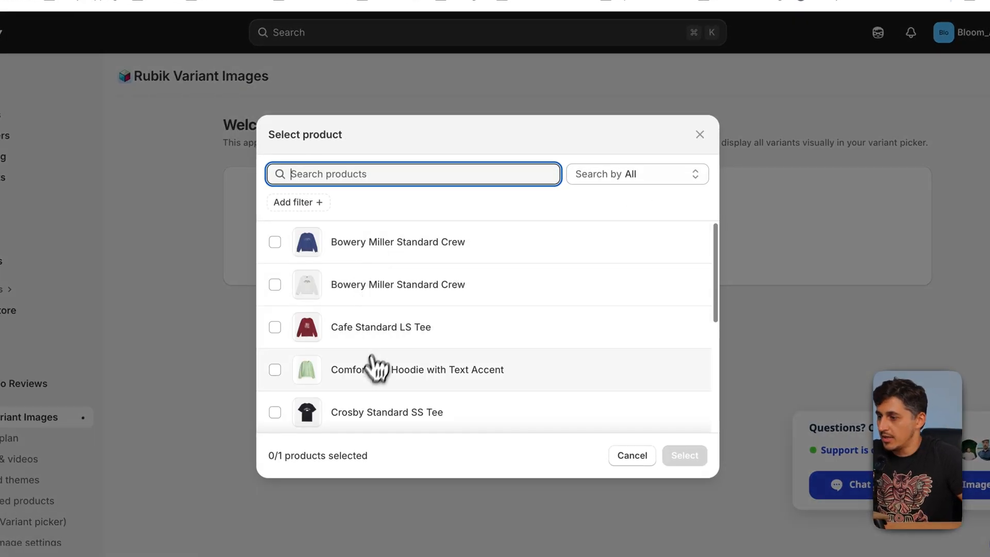
left_click(274, 369)
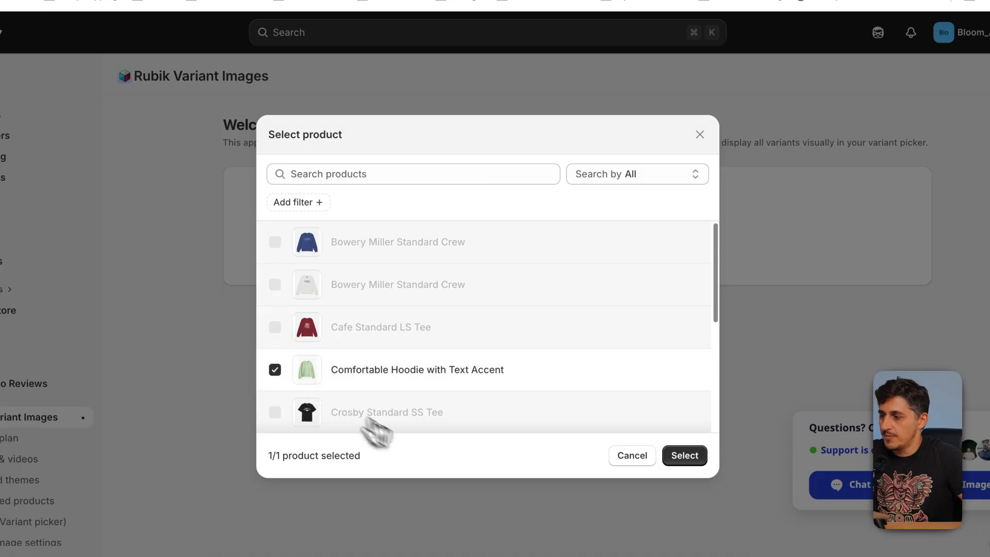
left_click(683, 455)
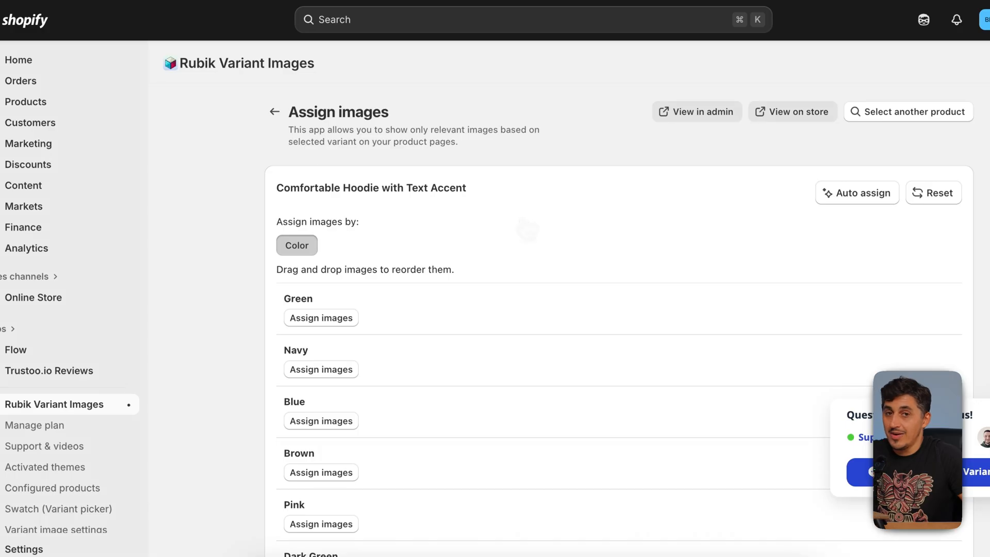
scroll("down", 3)
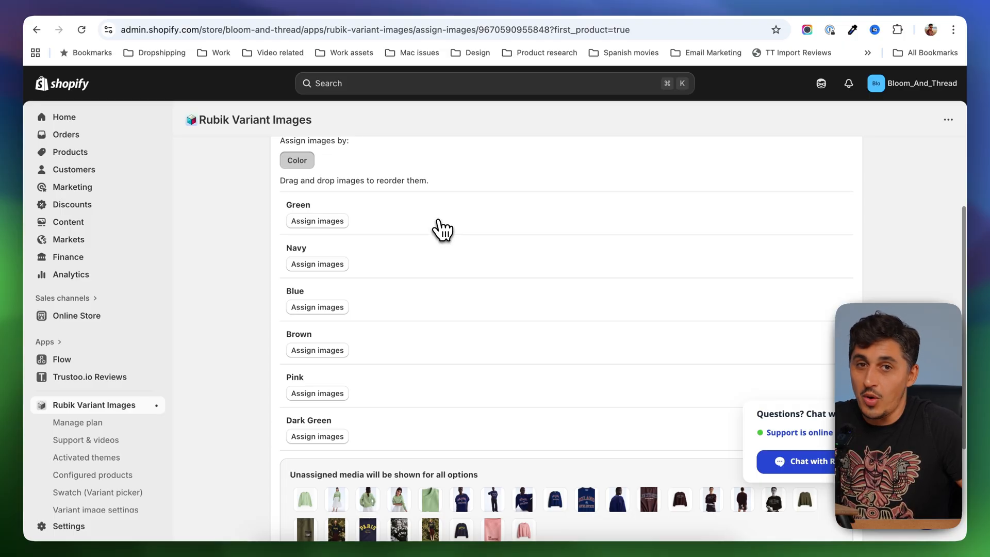
mouse_move(306, 214)
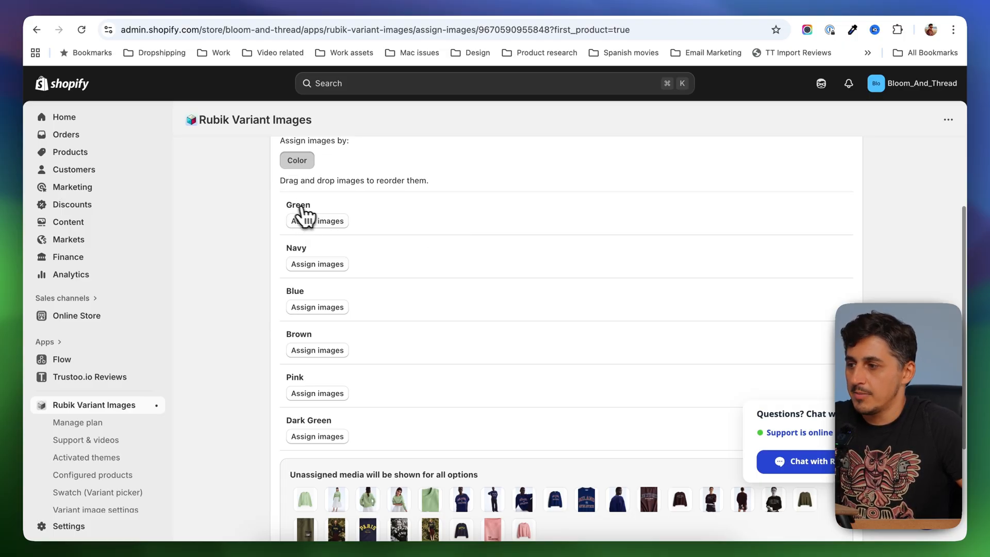
Step: Assign the Green colour its photos and add the second olive photo to Dark Green
left_click(316, 221)
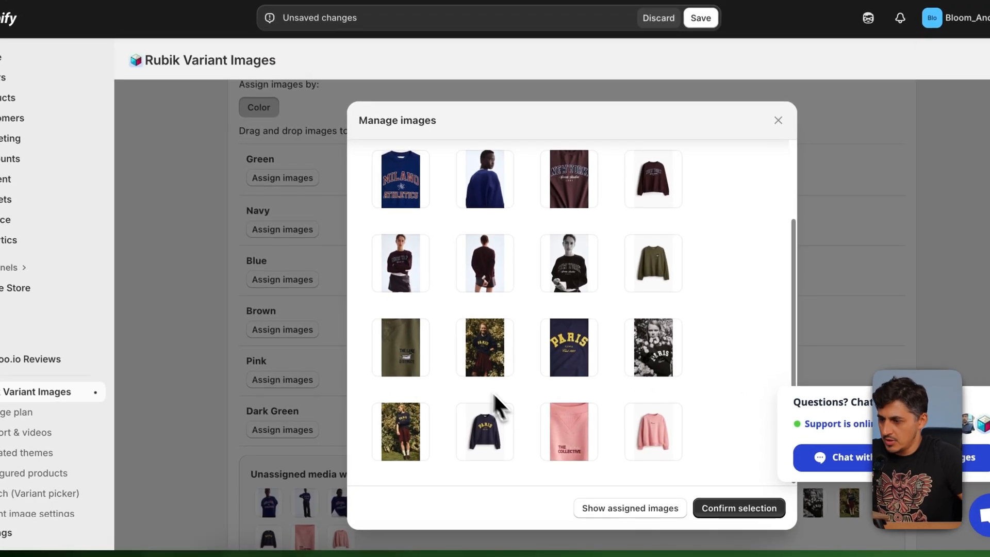
left_click(568, 348)
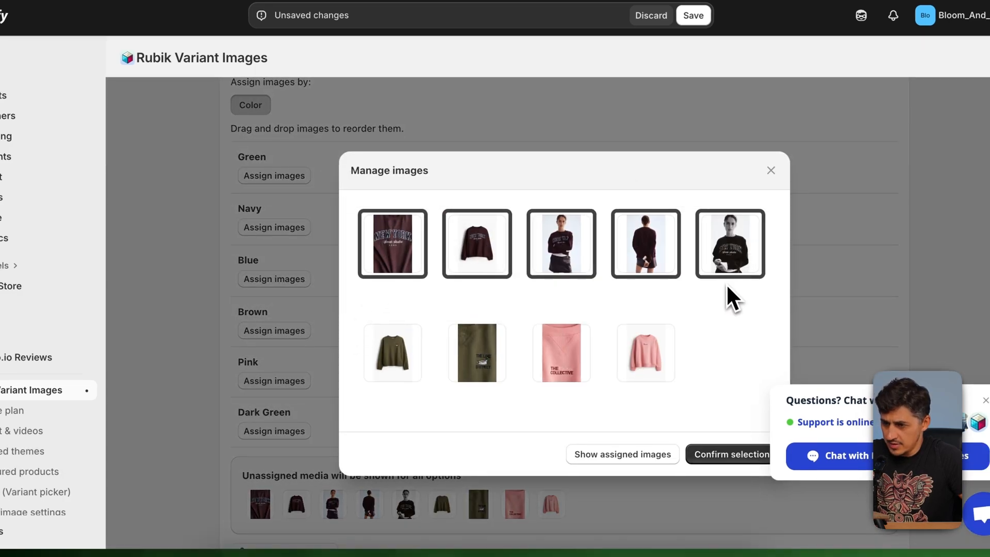
mouse_move(721, 467)
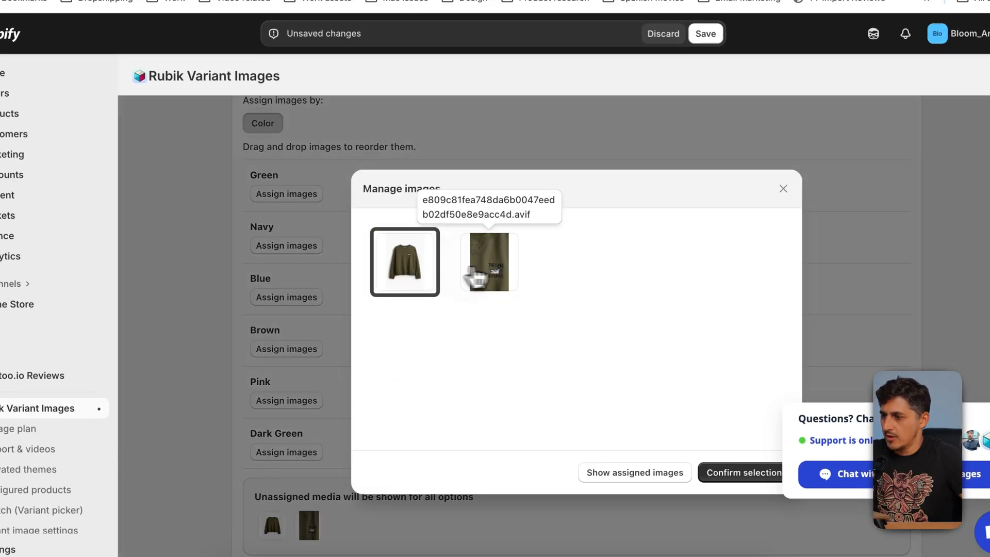
left_click(782, 188)
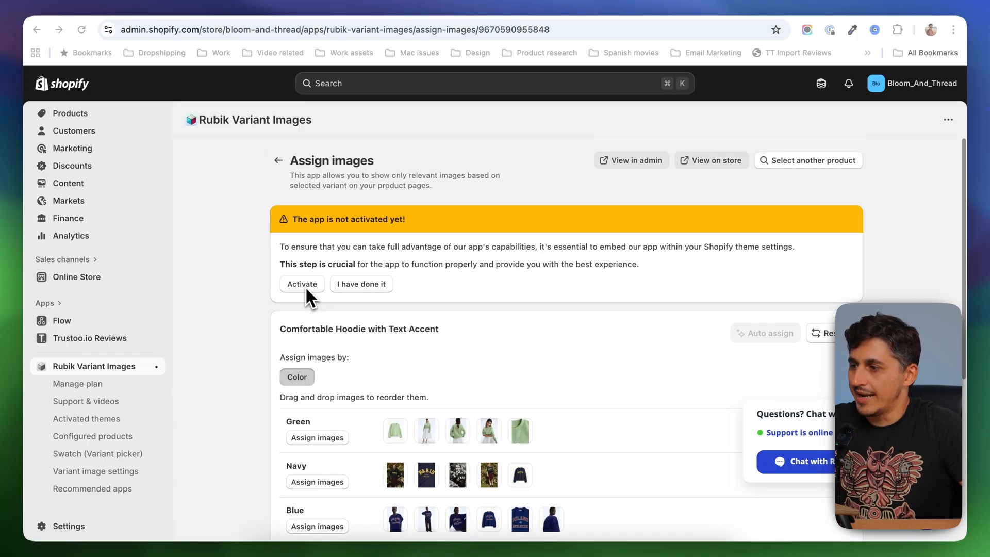
Step: Activate the app on Tinker (Main), enable it in the theme editor, and confirm 'I have done it'
left_click(301, 284)
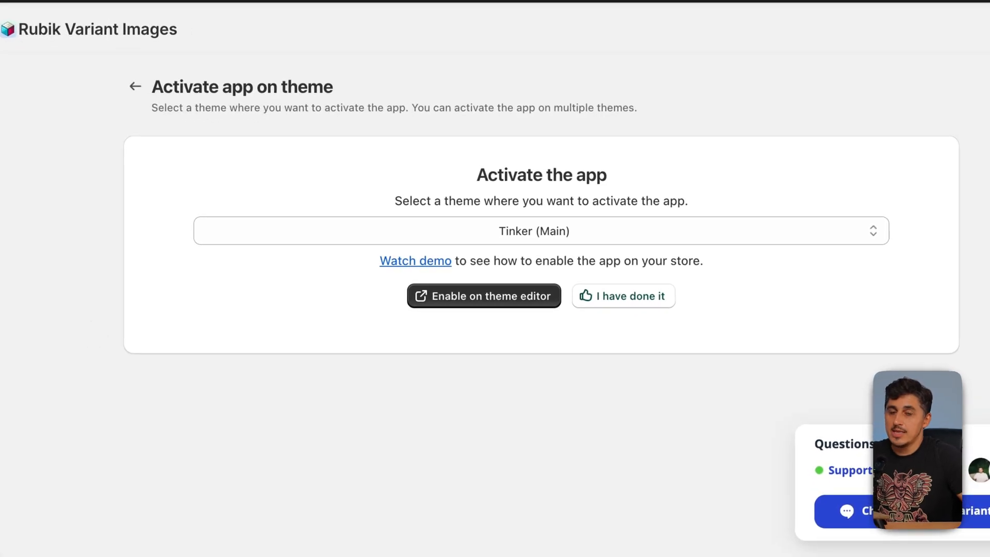
left_click(533, 230)
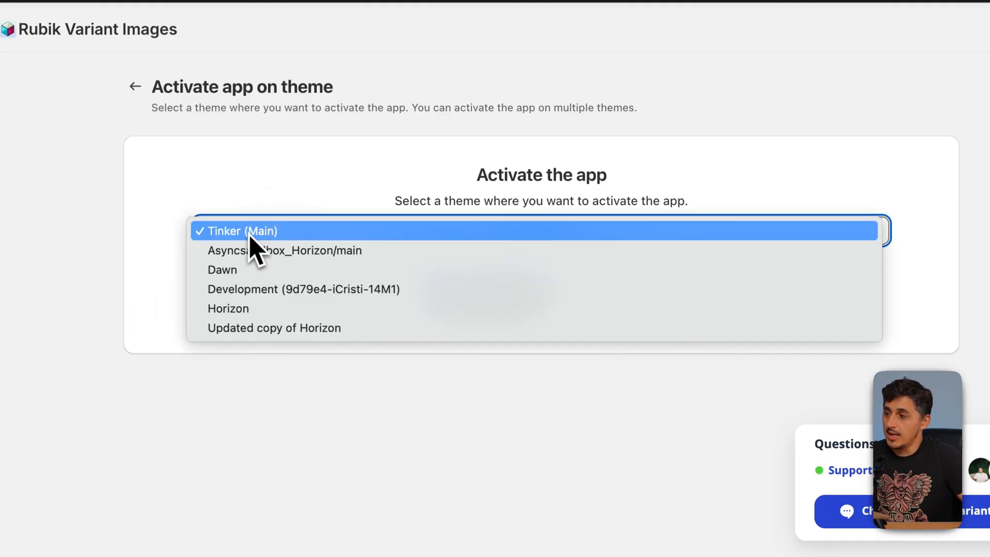
mouse_move(264, 258)
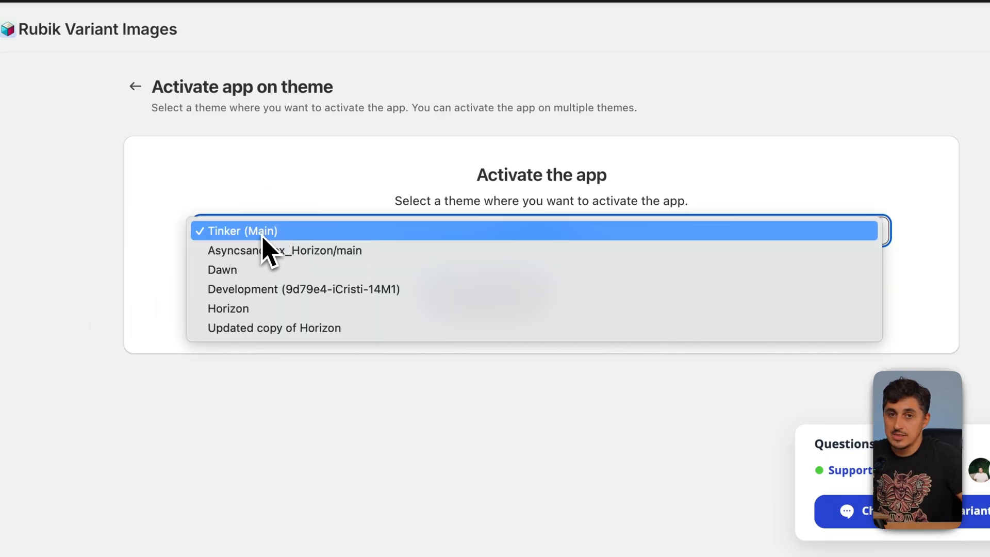
left_click(241, 230)
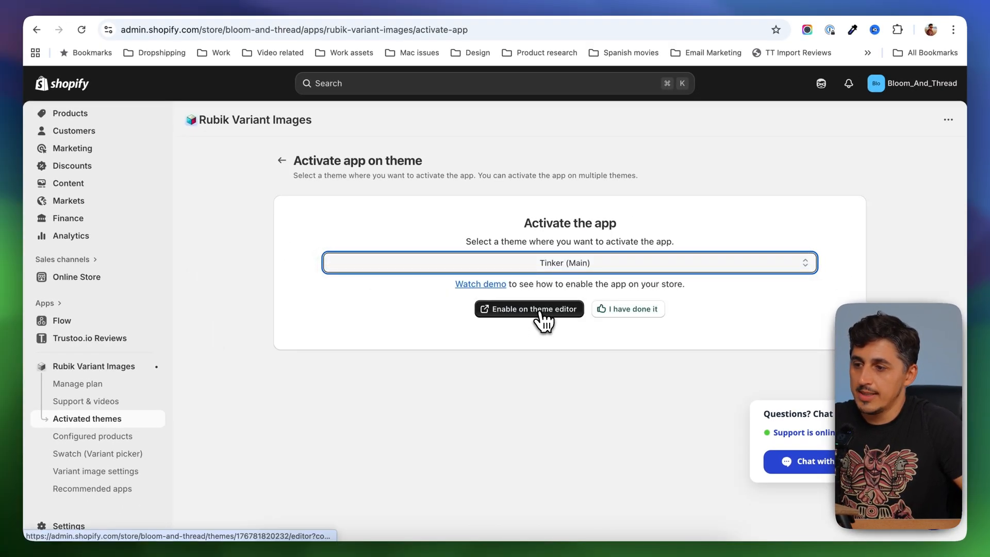
left_click(528, 308)
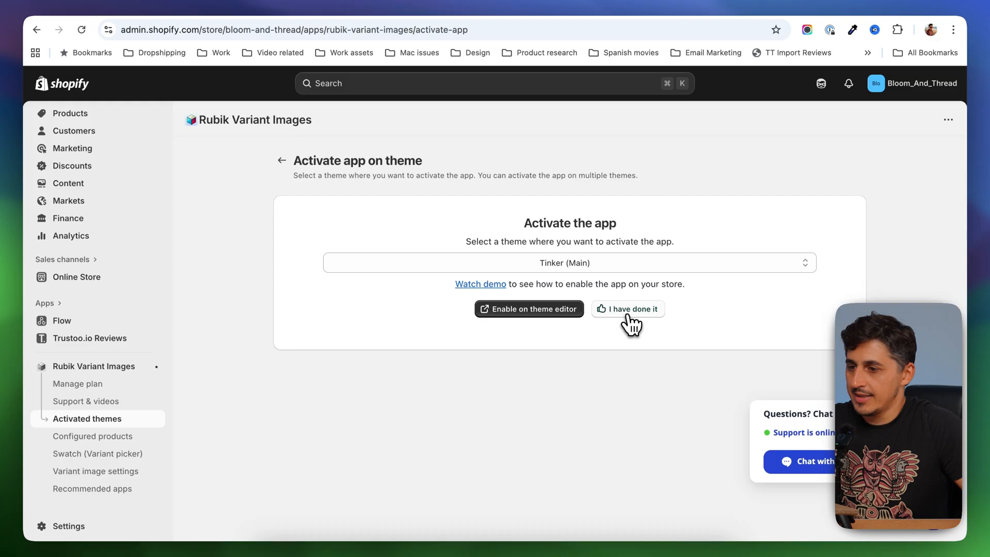
left_click(628, 308)
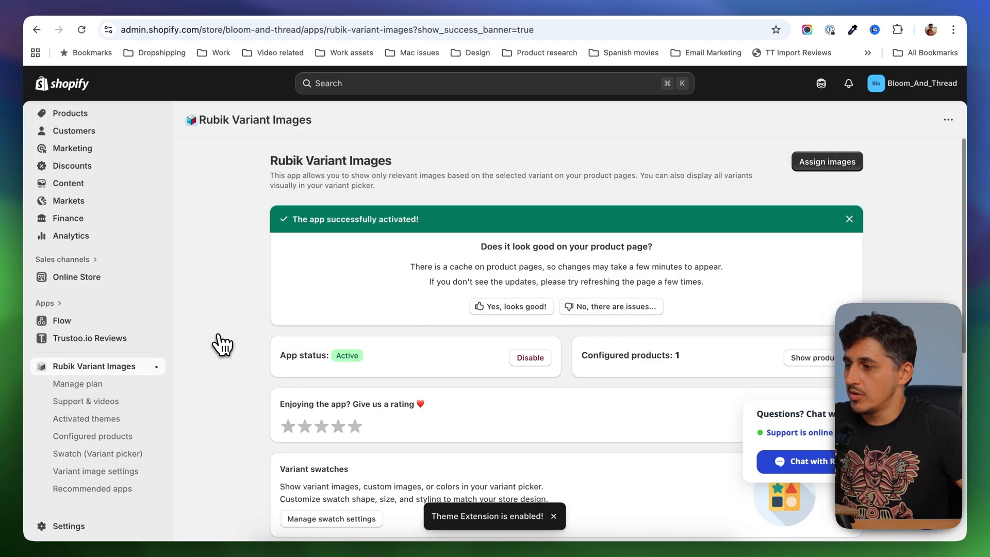
mouse_move(443, 12)
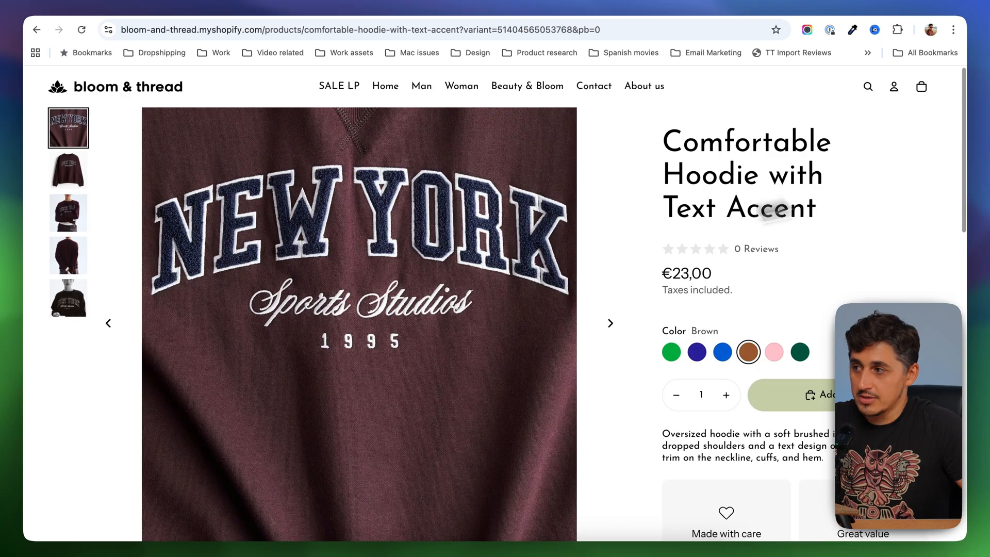
mouse_move(142, 339)
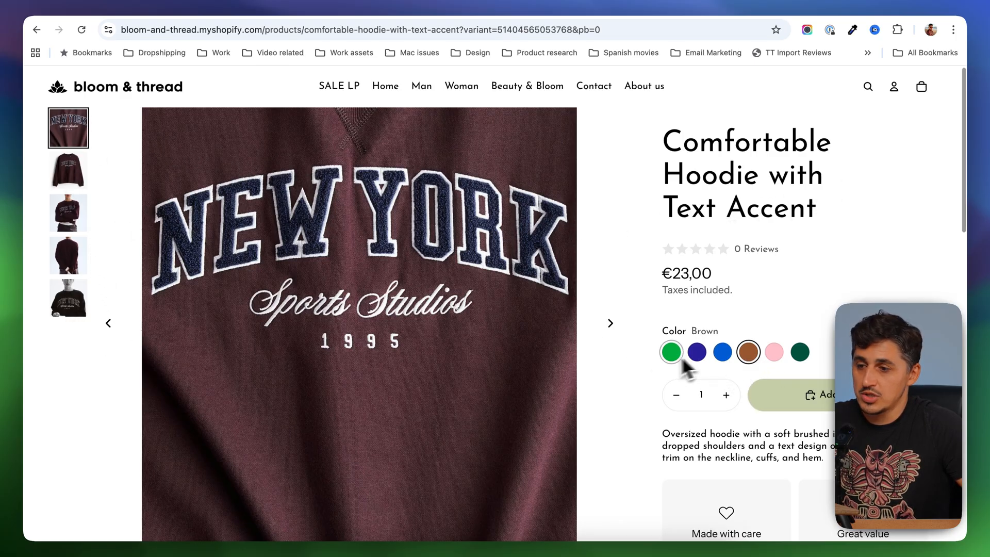
Step: Switch the storefront hoodie through Green, Navy and Blue to check each gallery
left_click(671, 352)
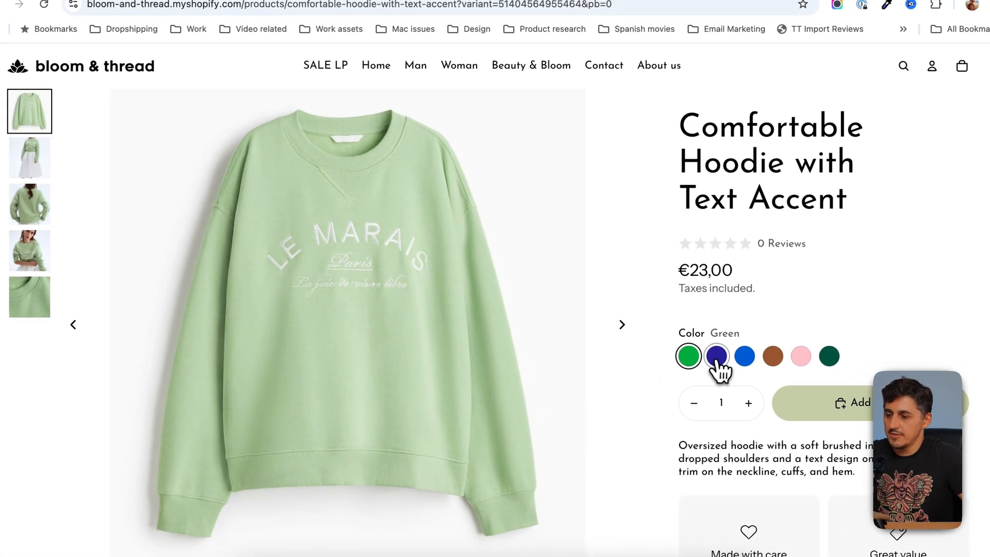
left_click(717, 355)
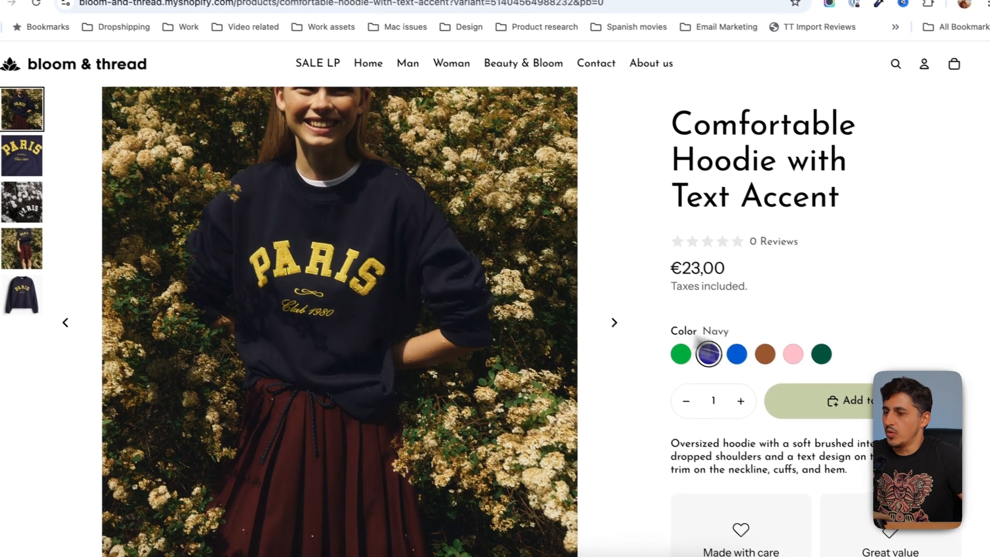
scroll("down", 3)
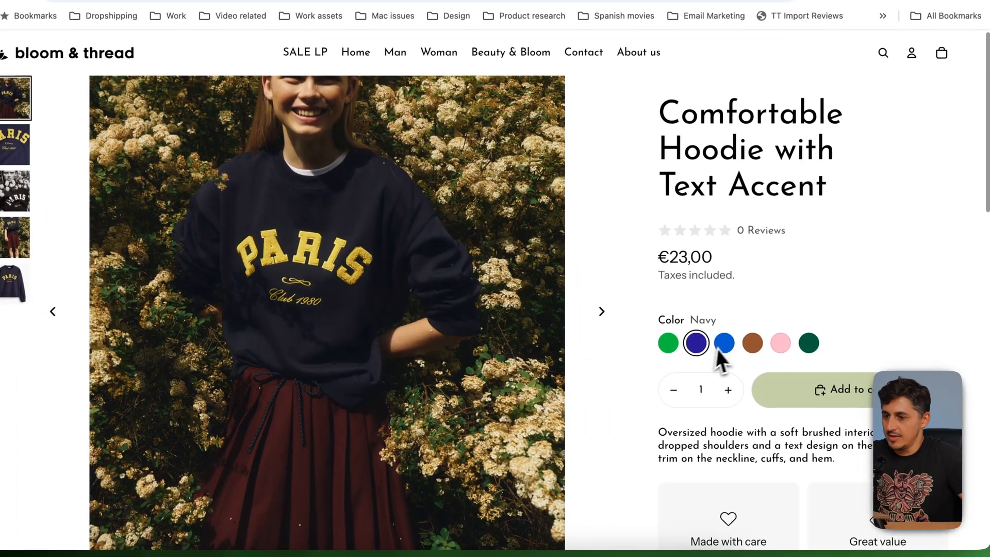
left_click(724, 343)
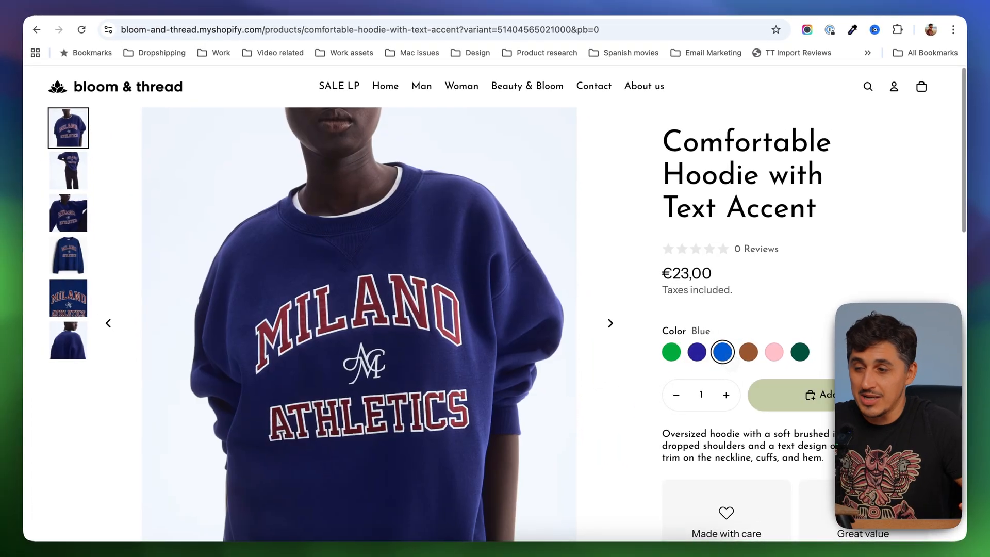
mouse_move(722, 351)
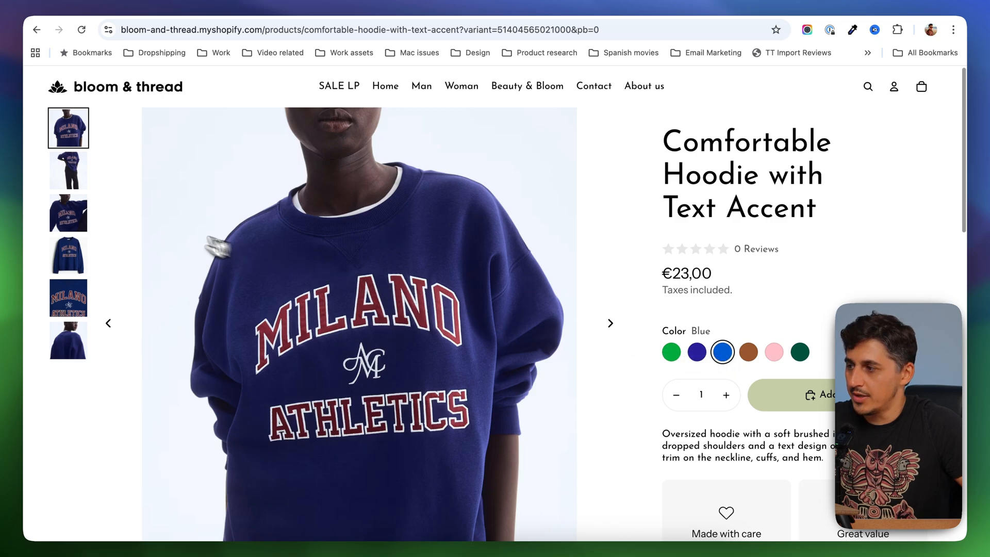
Step: Browse the third and fourth Blue photos, confirming only blue images appear
left_click(68, 213)
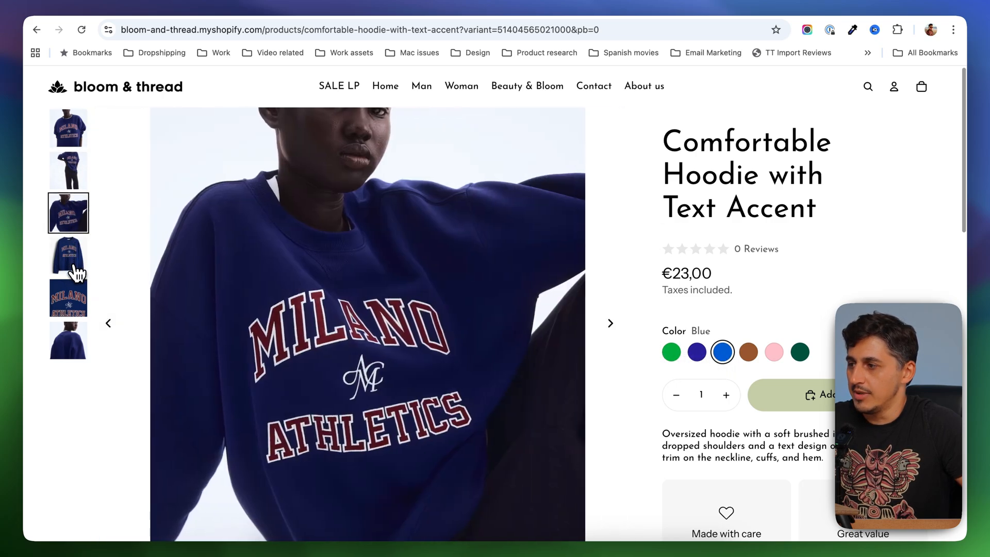
left_click(68, 255)
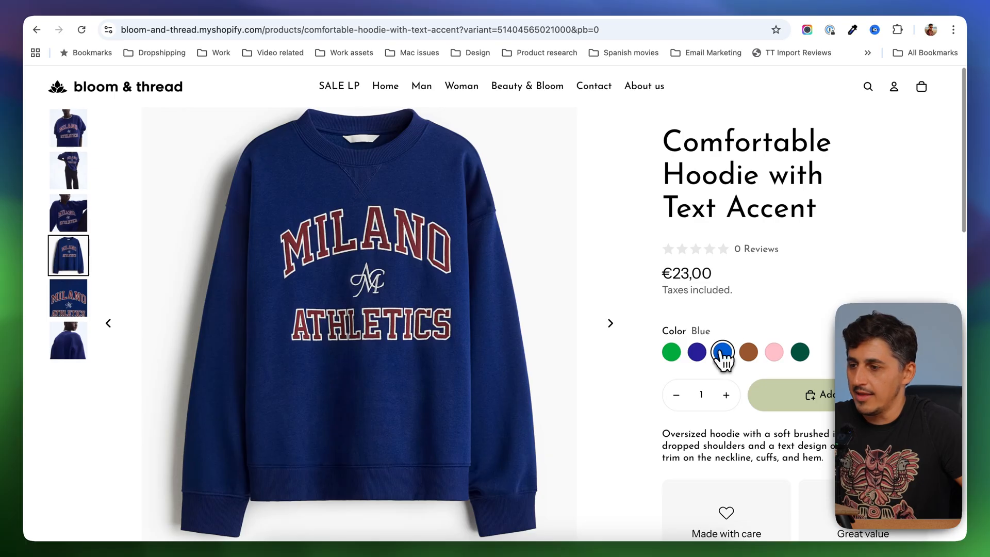
left_click(722, 352)
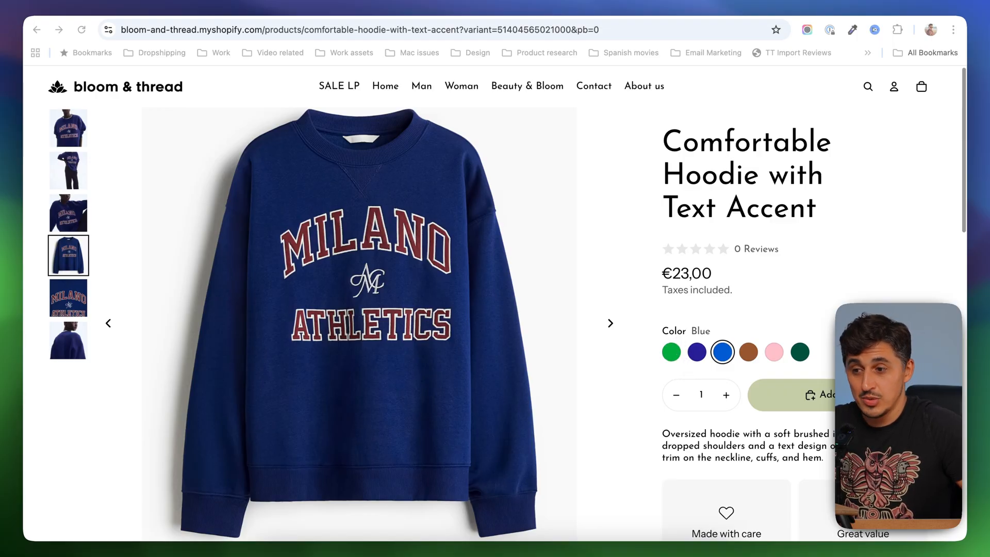
mouse_move(688, 369)
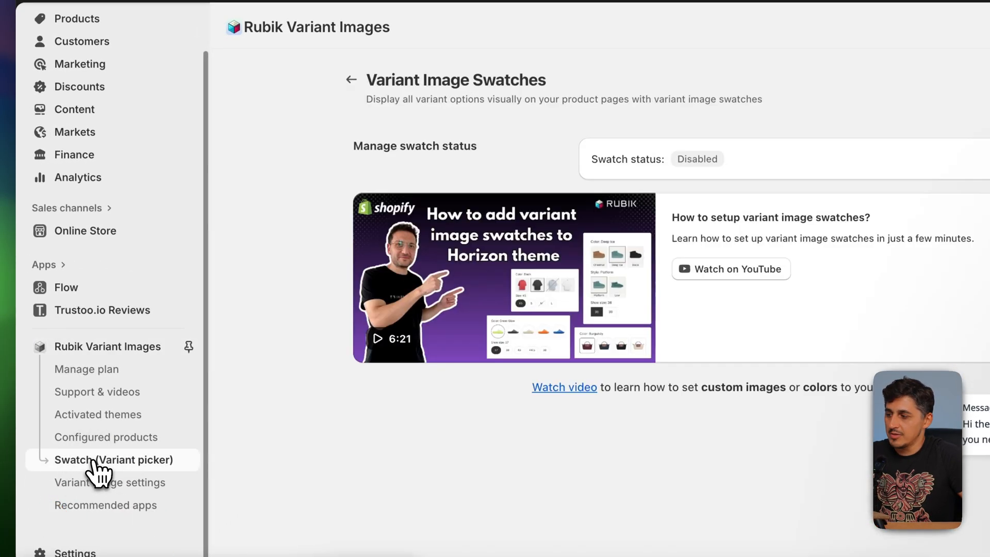
Step: Turn on variant image swatches for Tinker (Main) and go to its theme editor to enable them
left_click(114, 460)
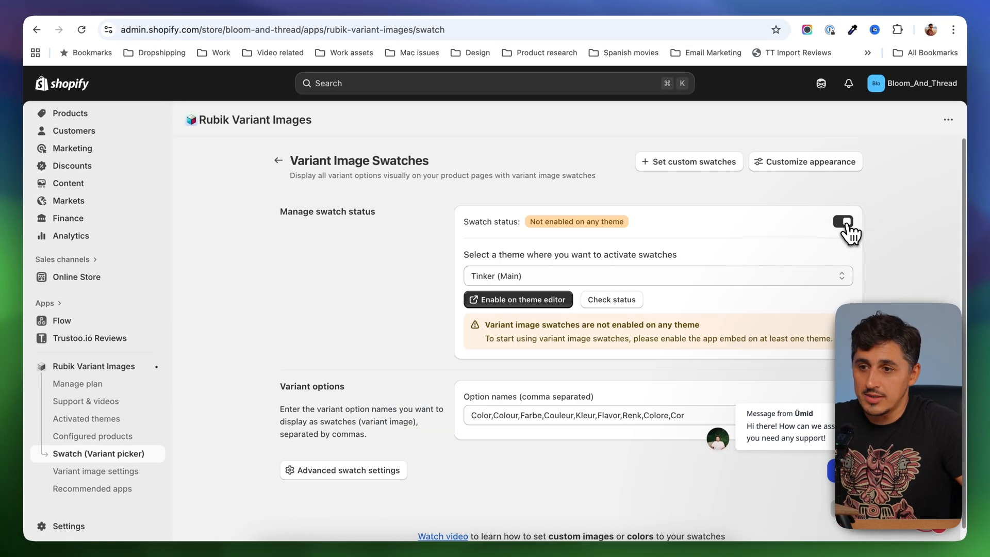
left_click(843, 222)
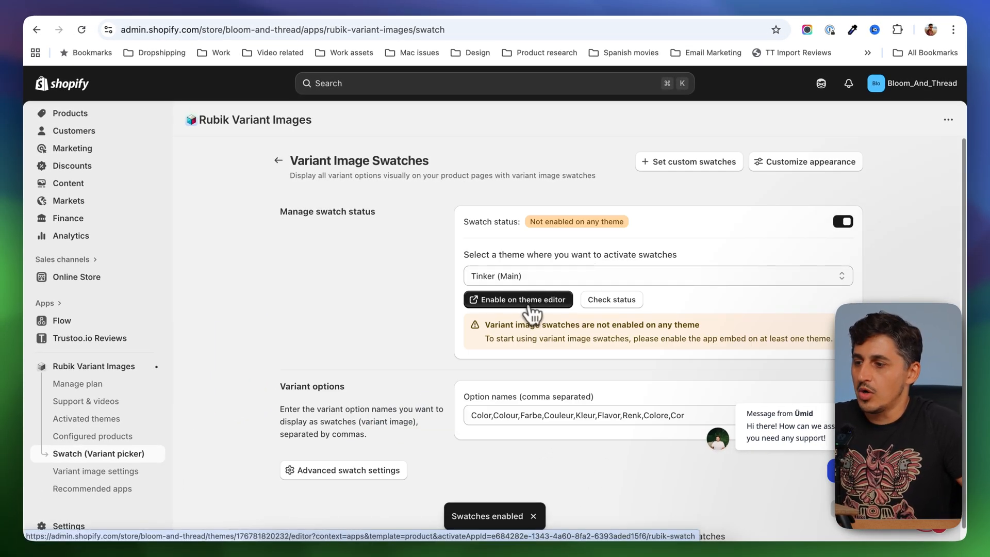
mouse_move(511, 288)
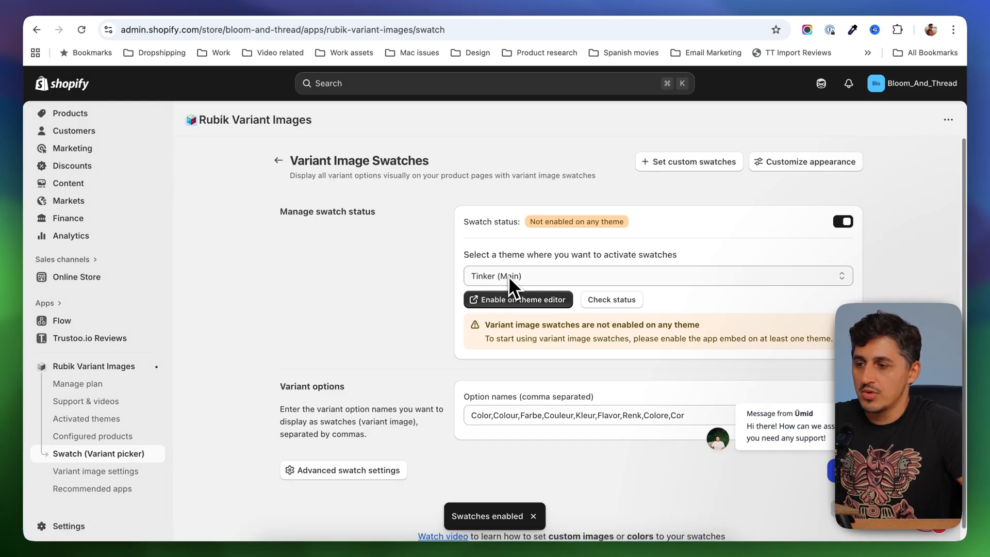
left_click(656, 275)
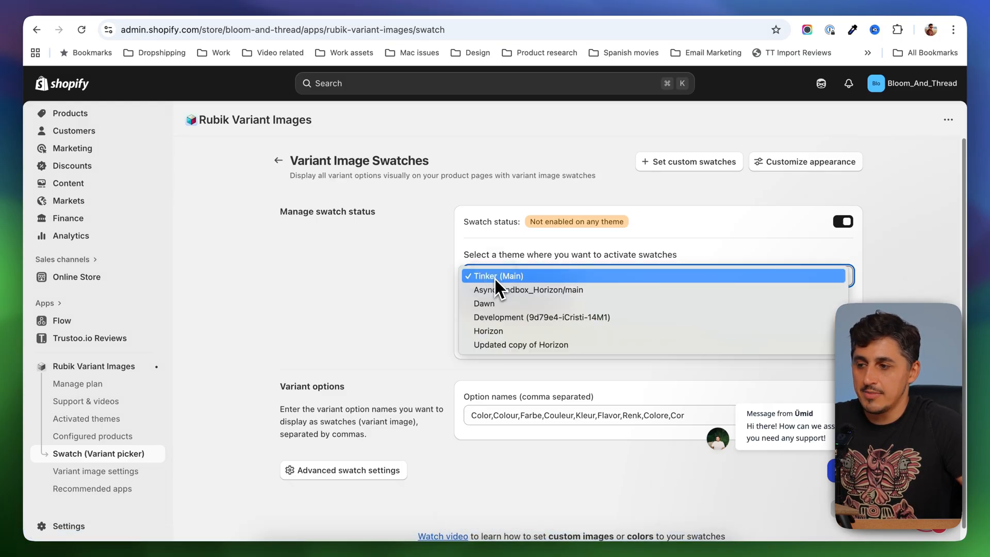
mouse_move(440, 286)
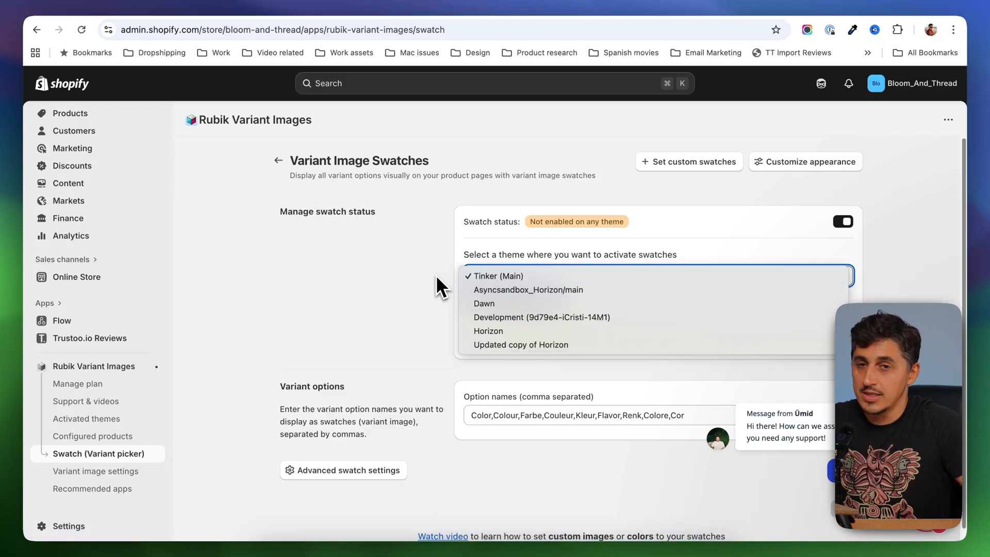
left_click(497, 276)
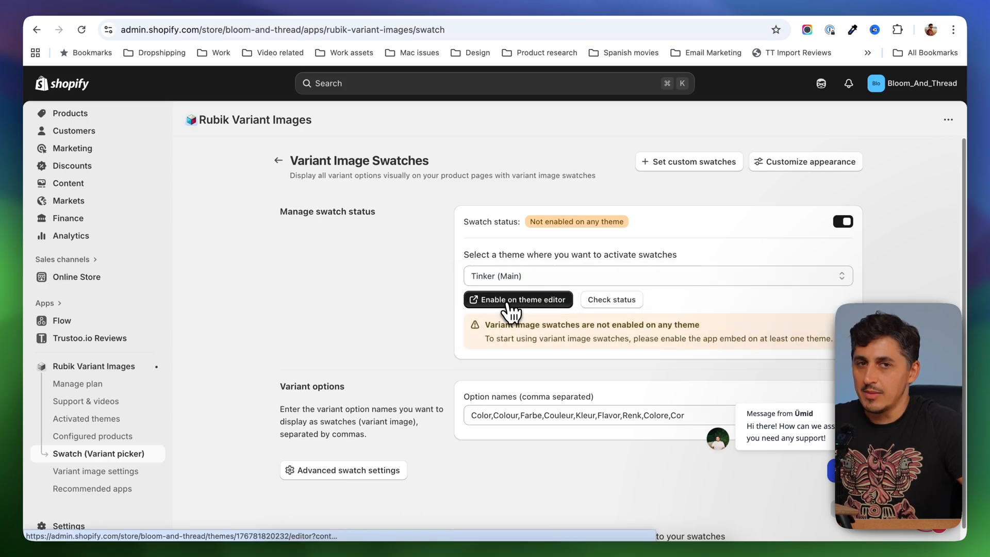
left_click(518, 299)
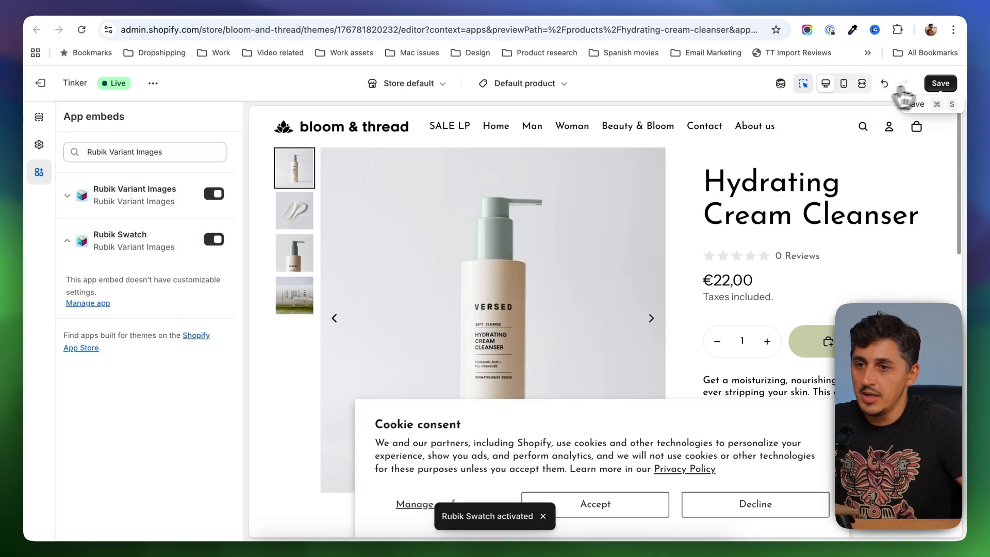
Step: Save the Tinker theme with the Rubik Swatch app embed turned on
left_click(939, 82)
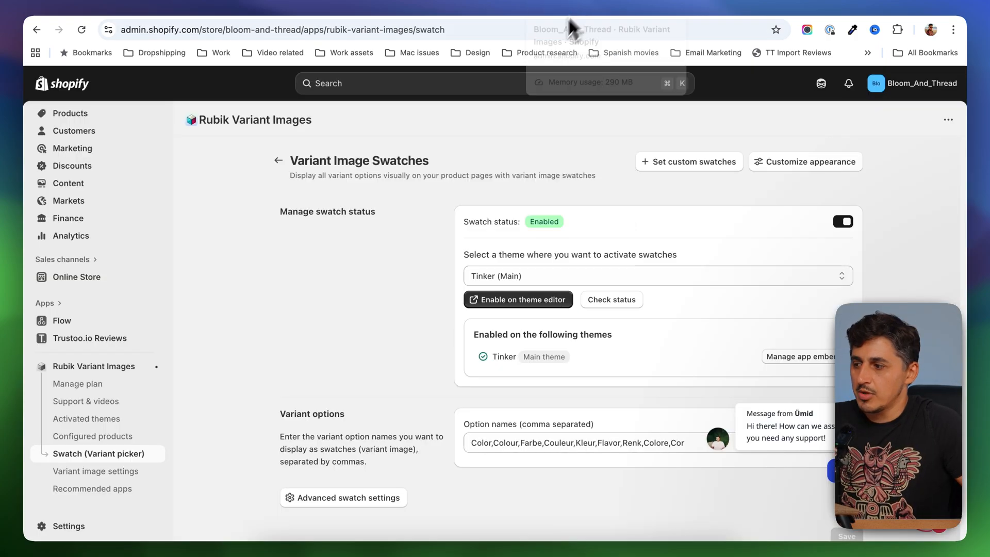
Step: Move the plain navy product shot first in Comfortable Hoodie with Text Accent and save the image order
left_click(91, 435)
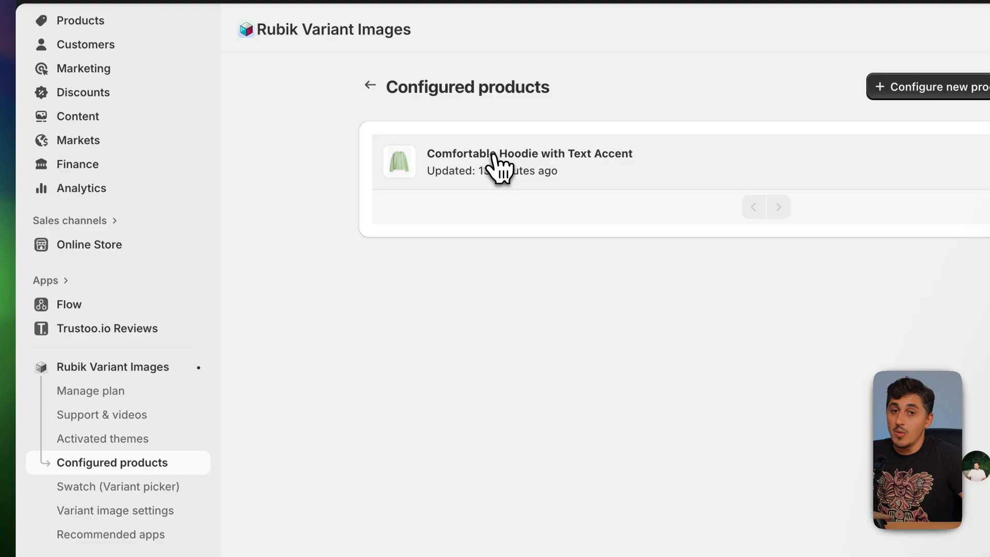
left_click(529, 160)
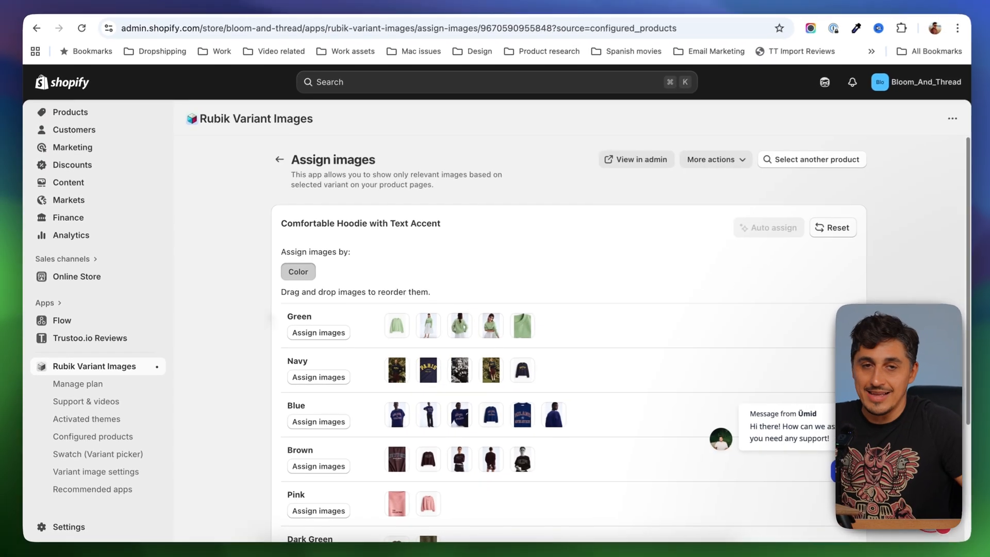
scroll("down", 3)
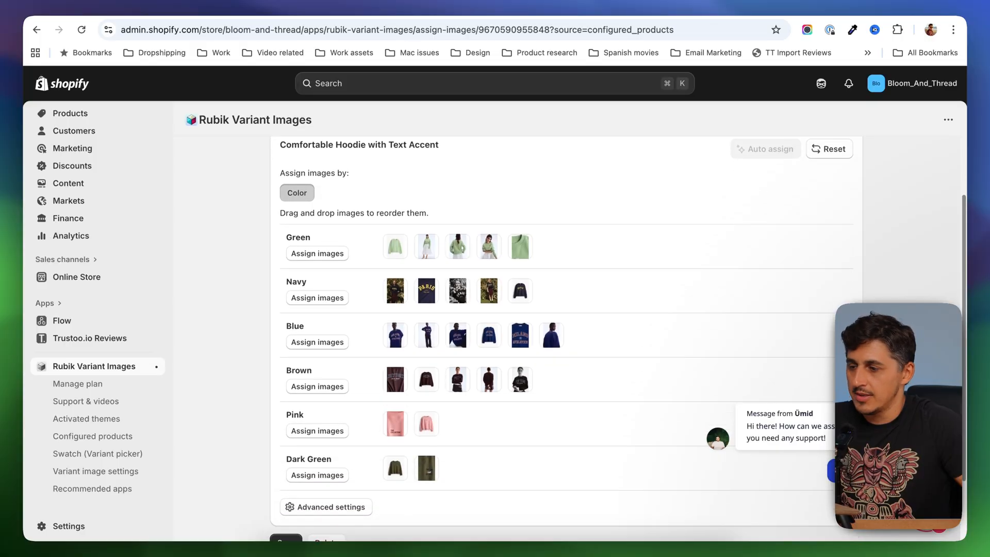
left_click_drag(519, 291, 518, 243)
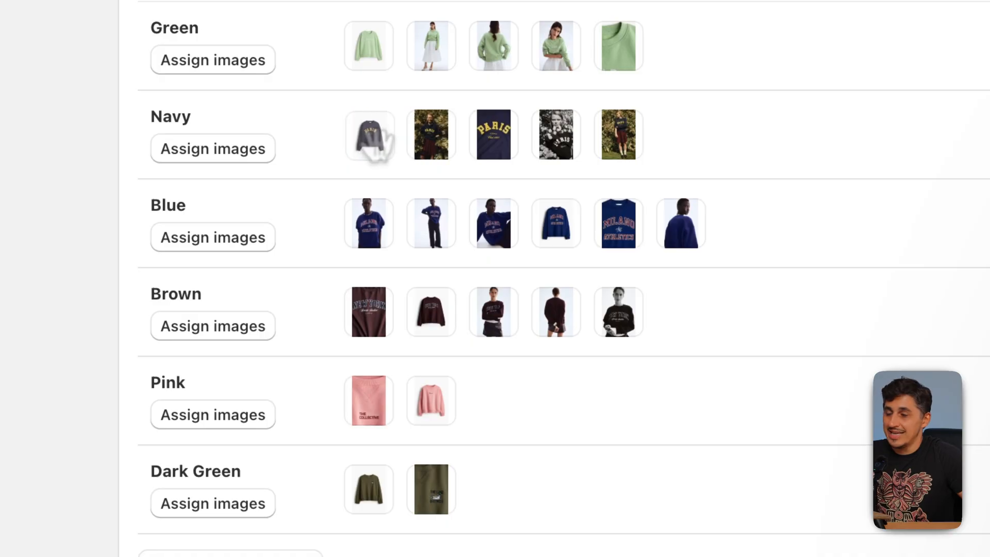
mouse_move(555, 223)
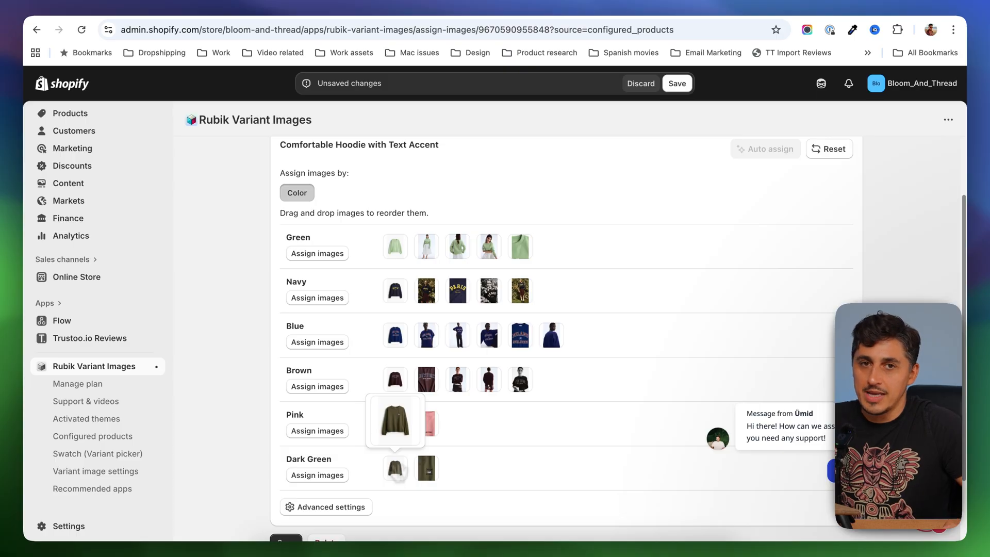
left_click(676, 83)
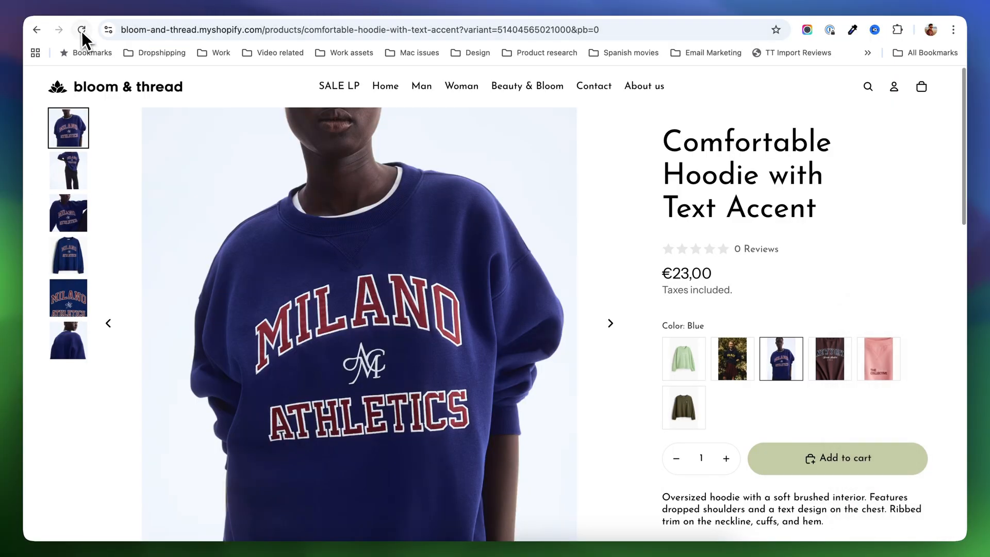
Step: Reload the hoodie page and check Navy and Brown swatches show only their own photos
left_click(81, 30)
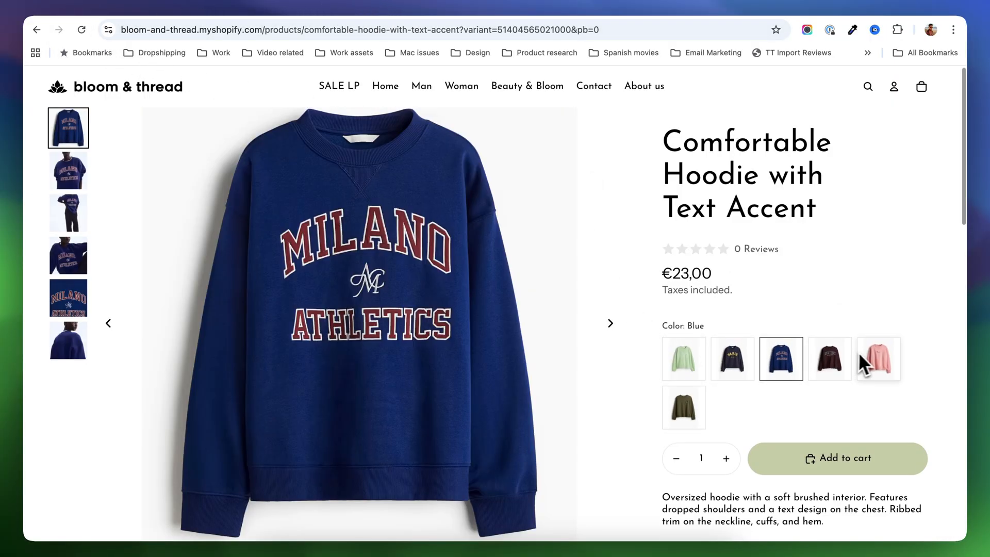
scroll("down", 3)
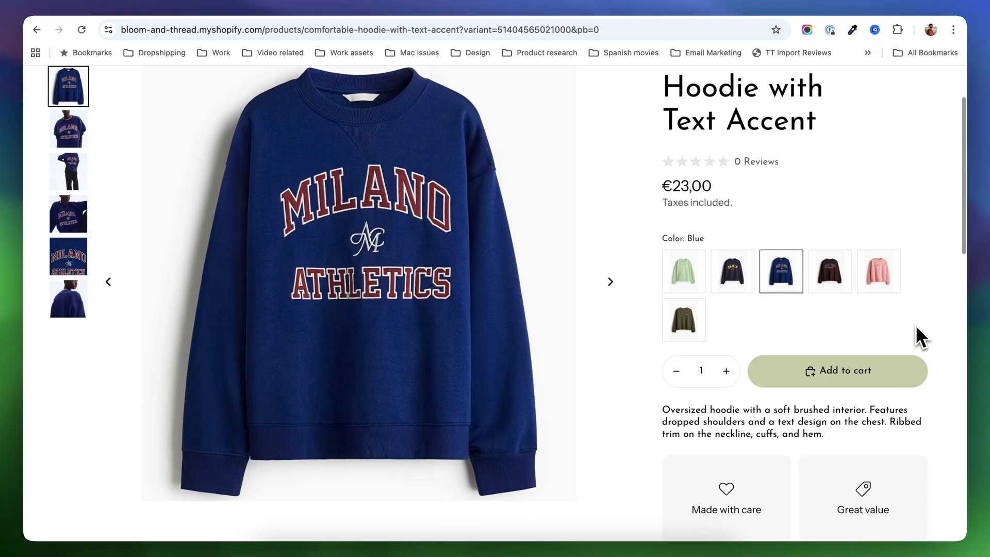
mouse_move(732, 280)
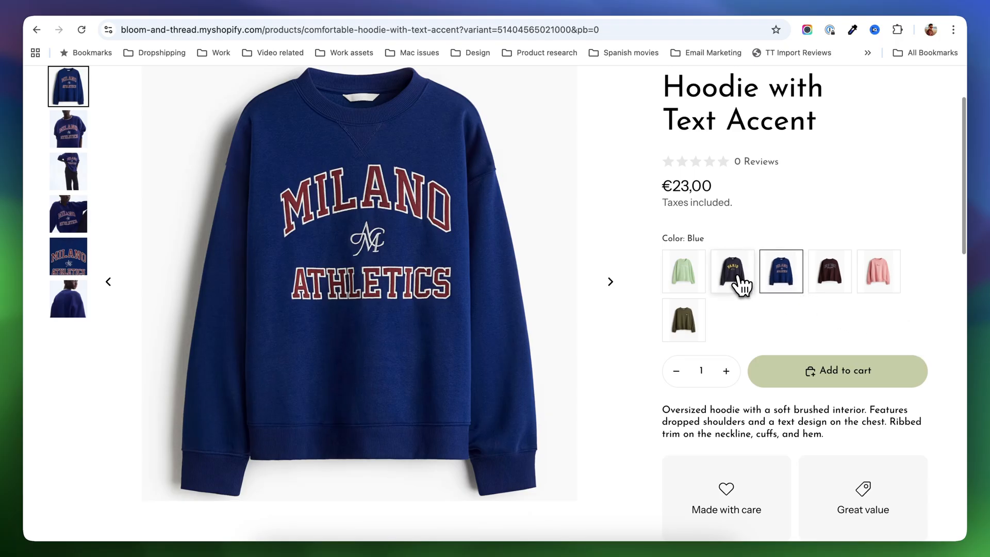
left_click(732, 271)
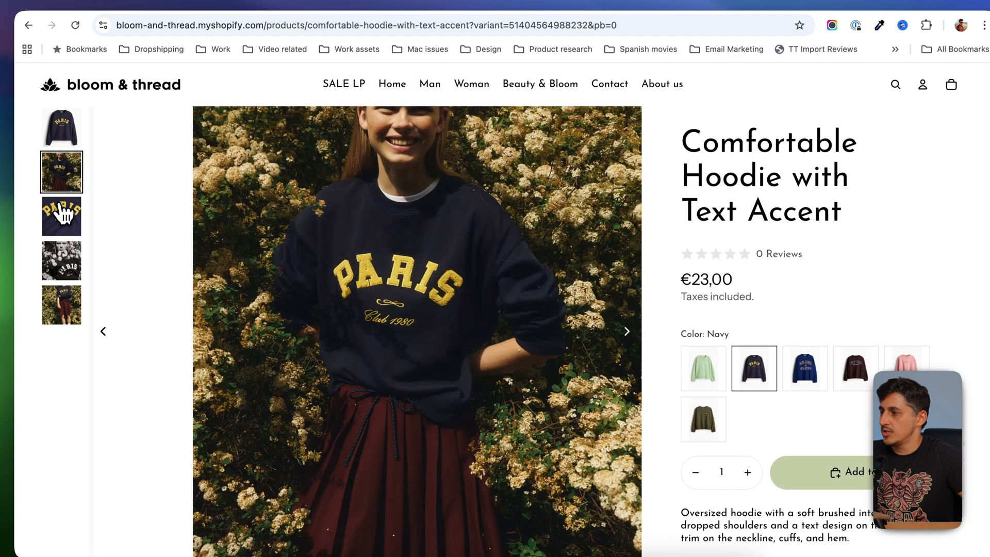
left_click(851, 365)
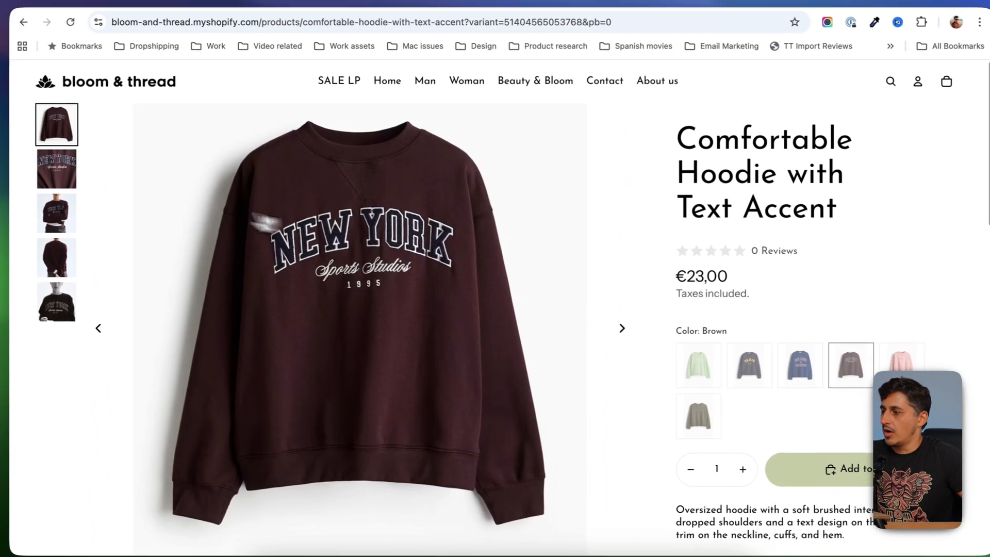
left_click(61, 259)
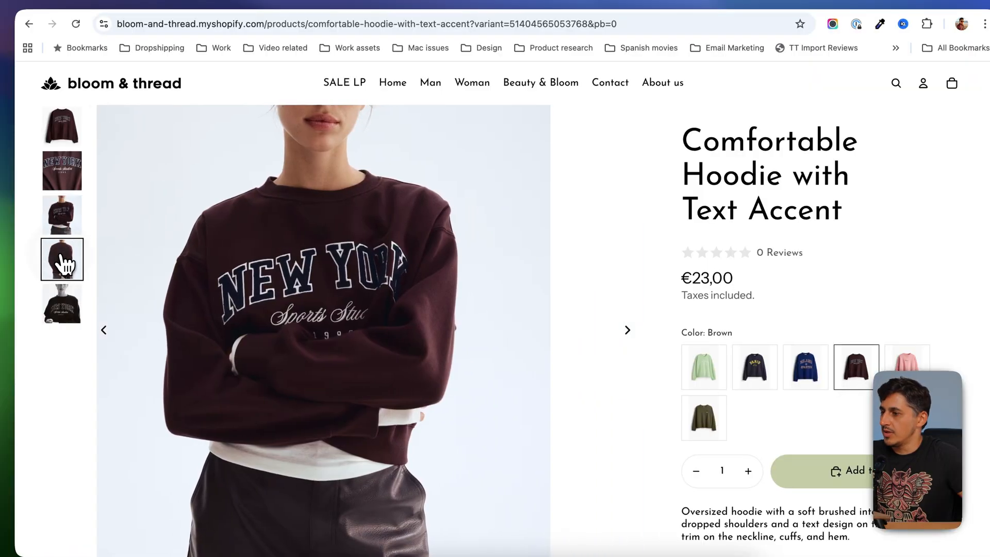
left_click(62, 257)
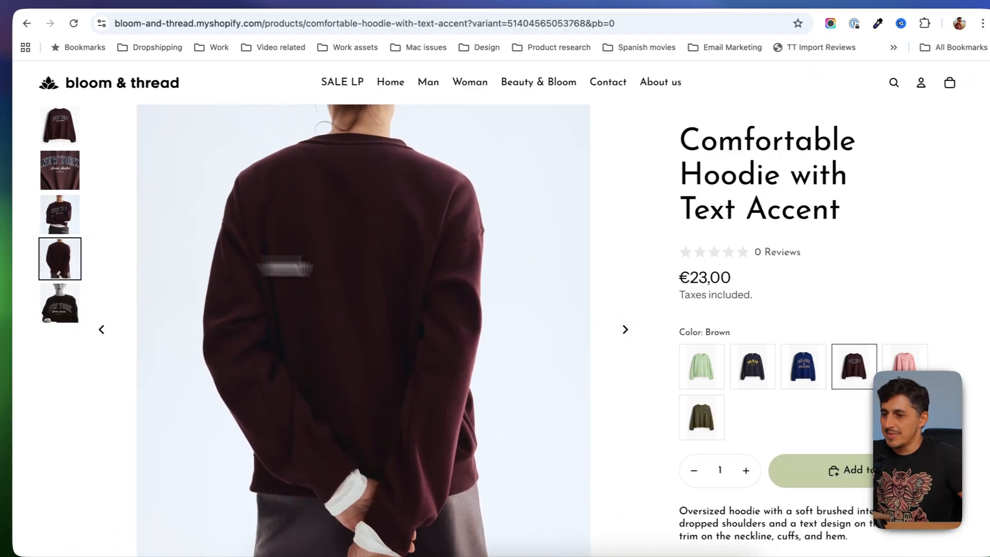
Step: Switch back to Navy, then to Blue, confirming each shows only its colour's images
scroll("down", 3)
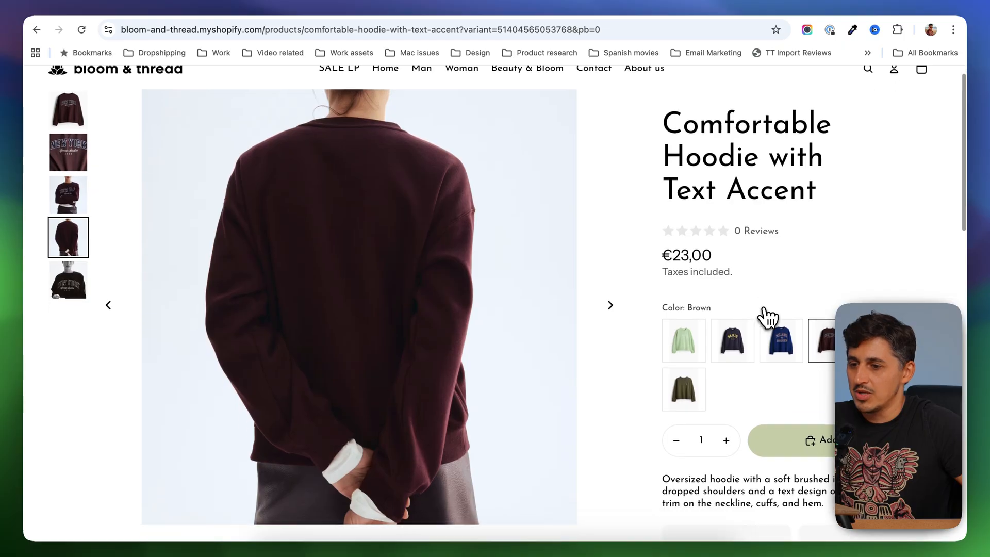
left_click(732, 341)
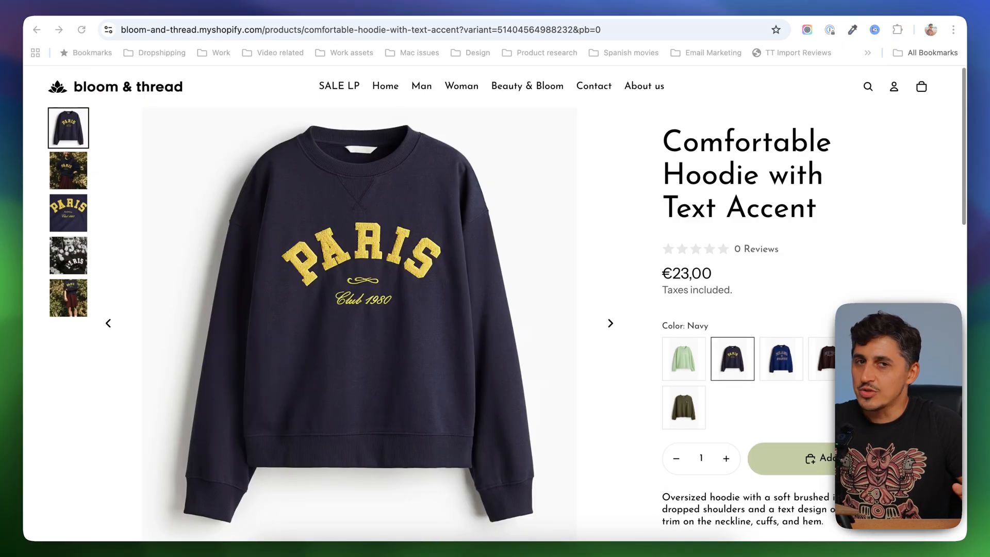
scroll("down", 3)
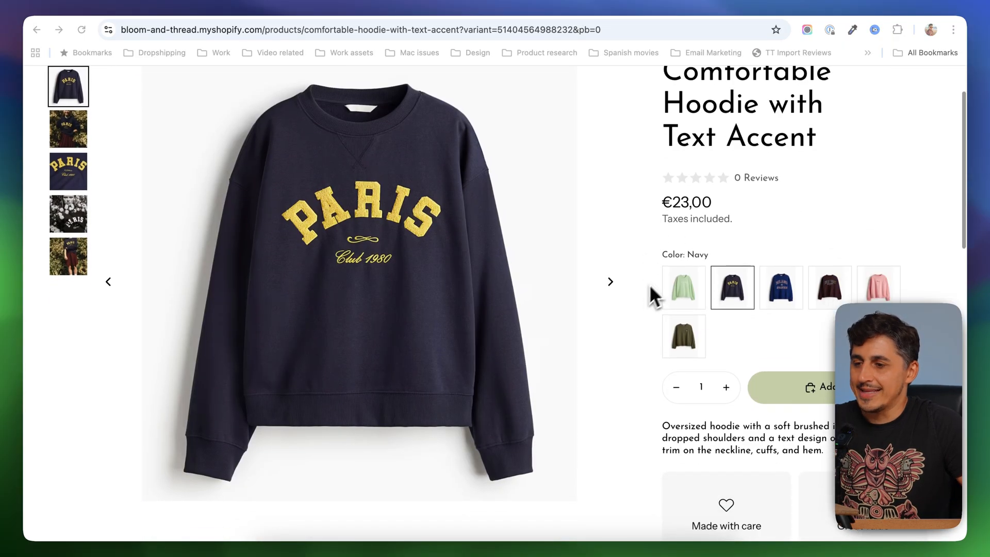
mouse_move(663, 328)
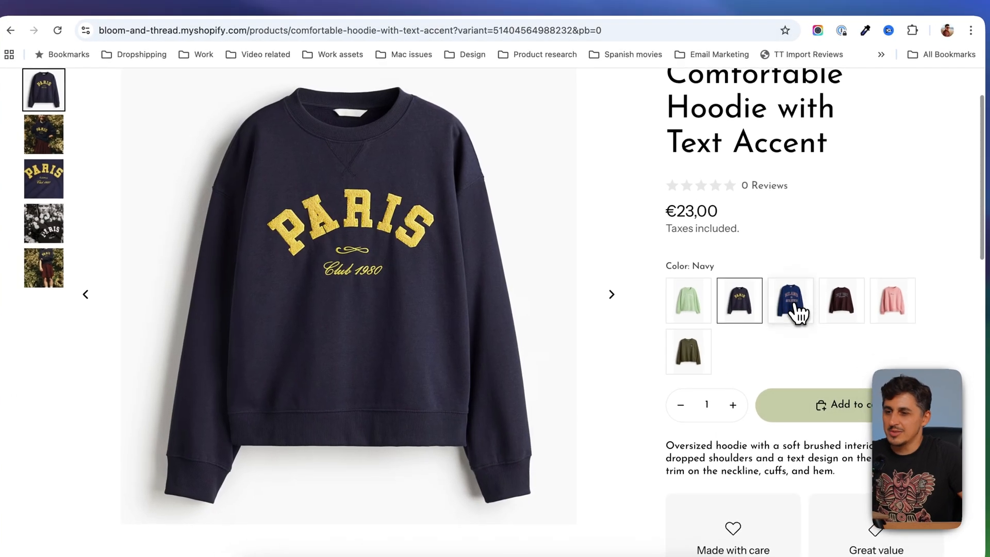
left_click(791, 300)
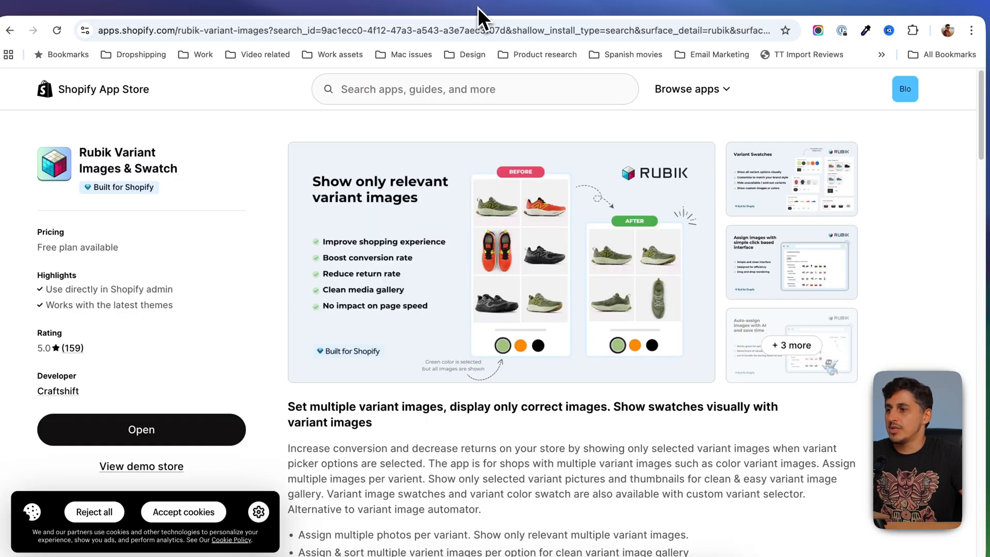
scroll("down", 3)
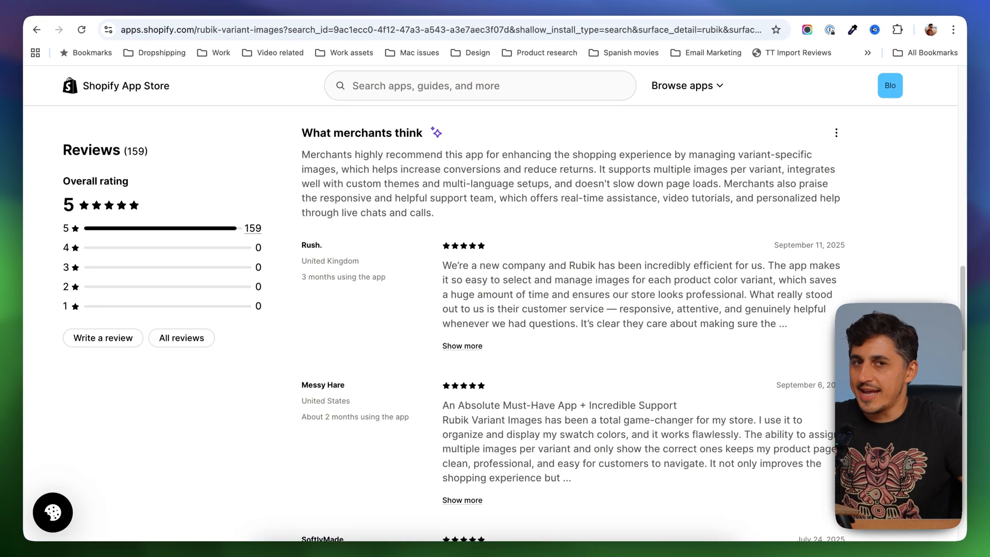
scroll("down", 3)
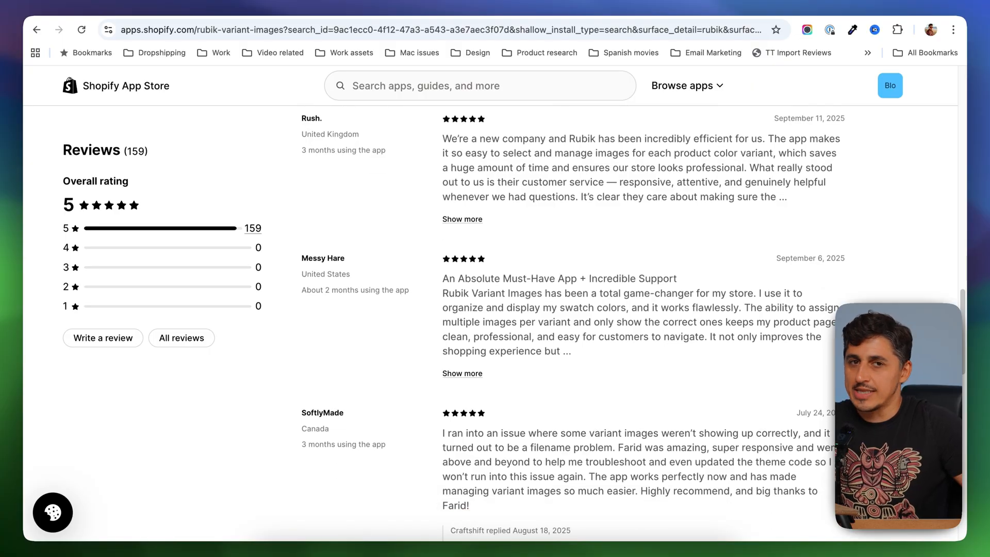